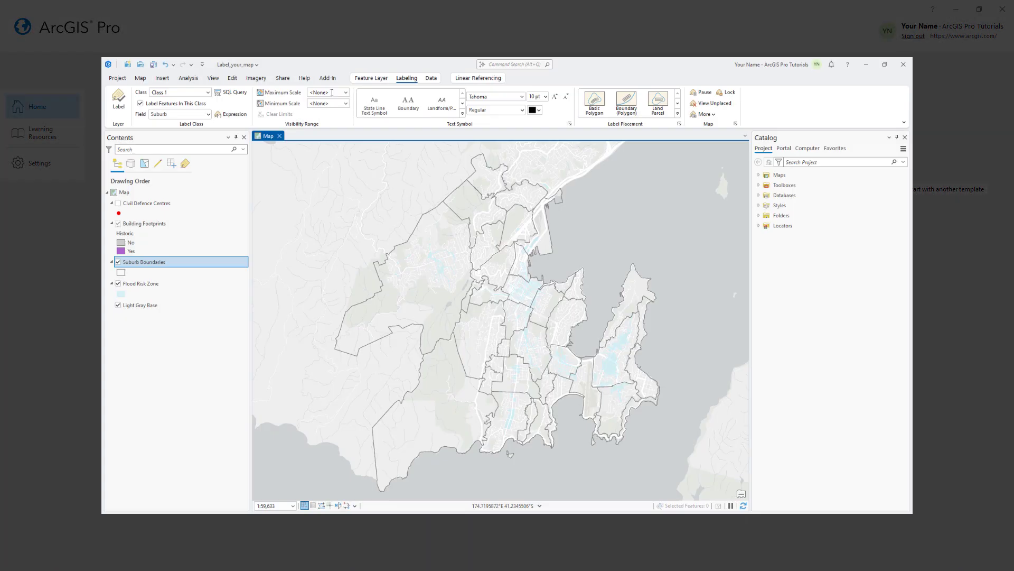
- Preview suburb labels and the Building Footprints Position settings, then show the tutorial in Chrome
left_click(119, 102)
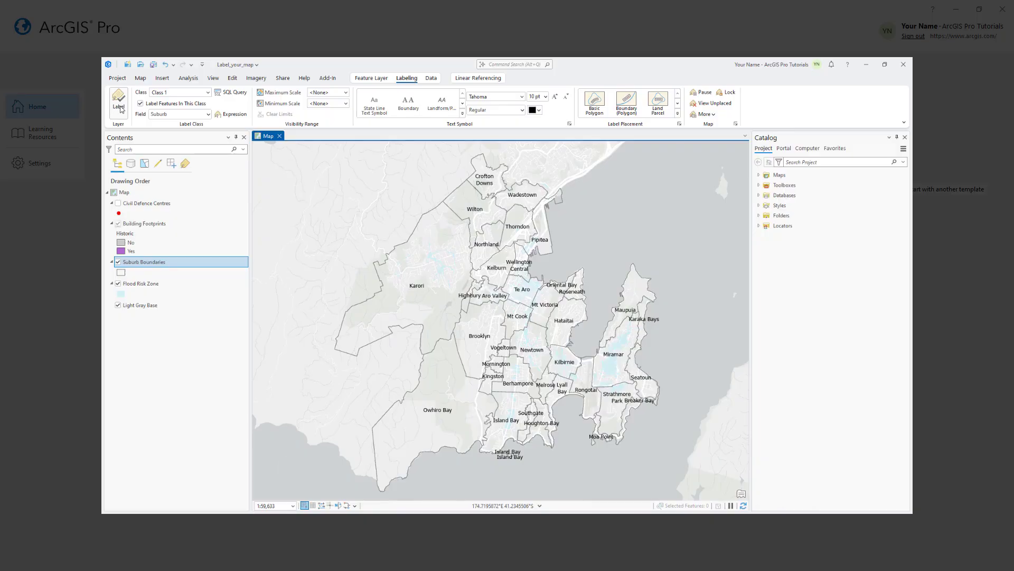
left_click(144, 224)
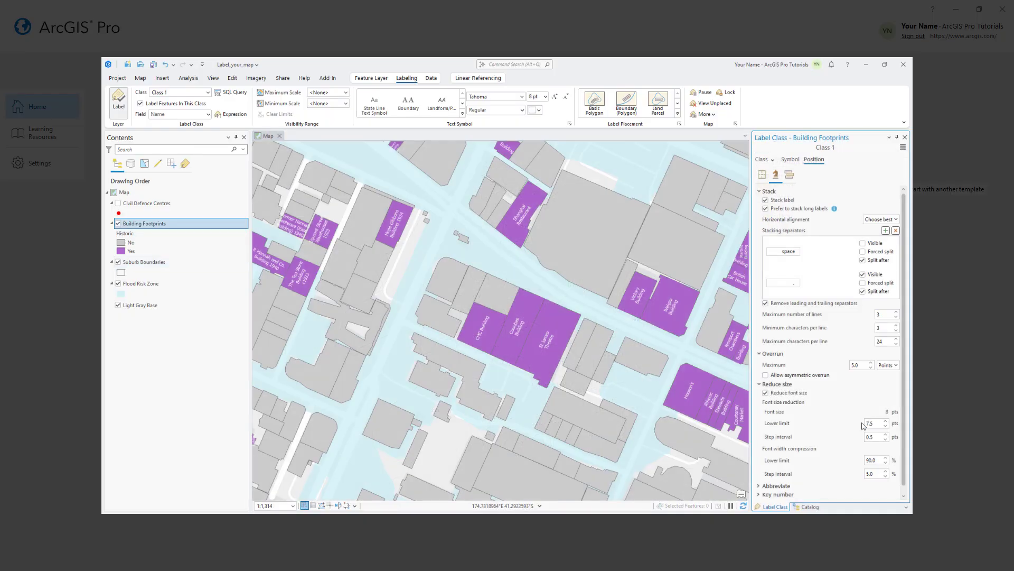
left_click(147, 202)
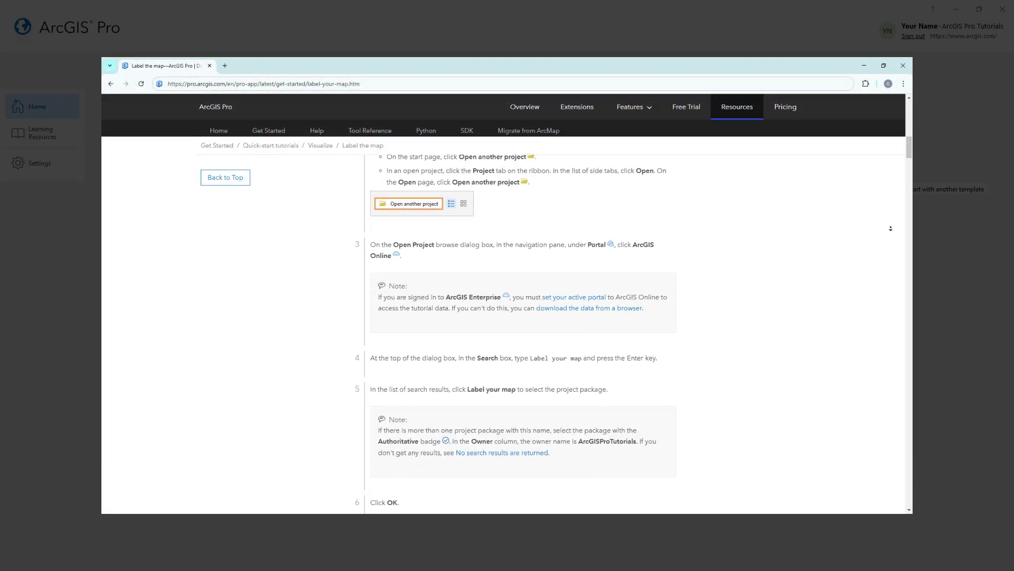
- Scroll the Label the map tutorial down to the Open Project steps
scroll("down", 3)
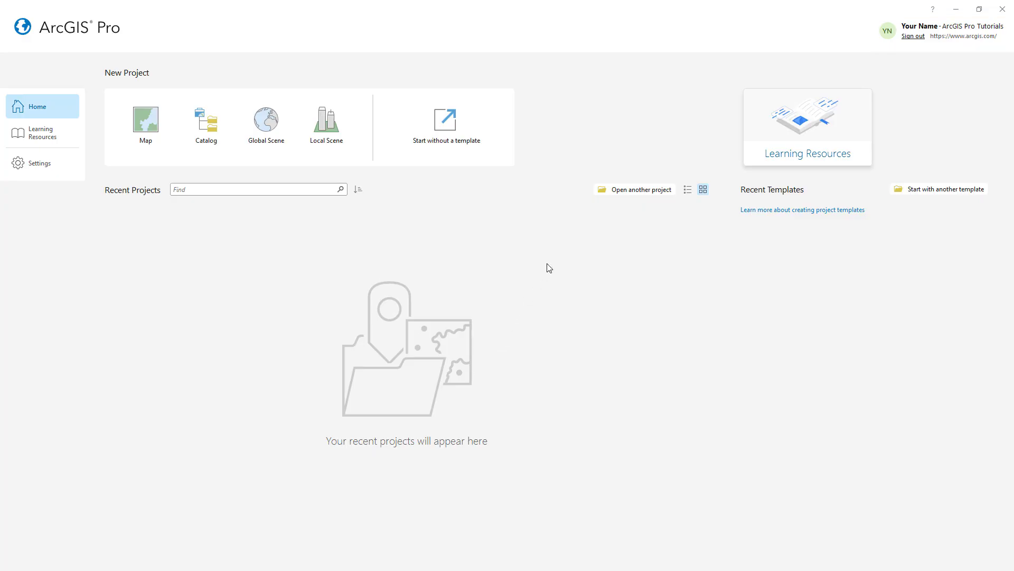
- Search ArcGIS Online for 'labelyour' and open the Label your map project package
left_click(641, 189)
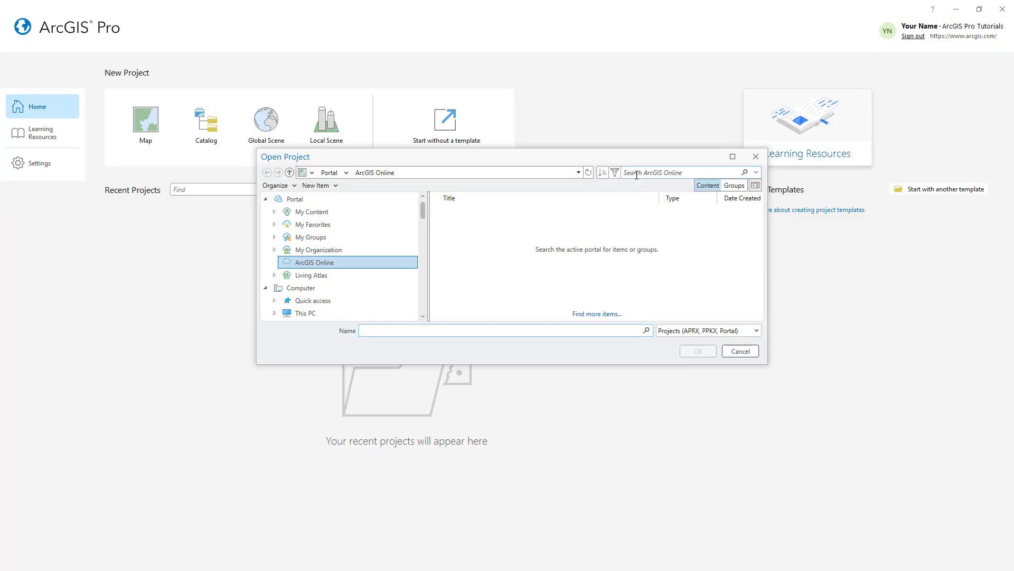
left_click(314, 262)
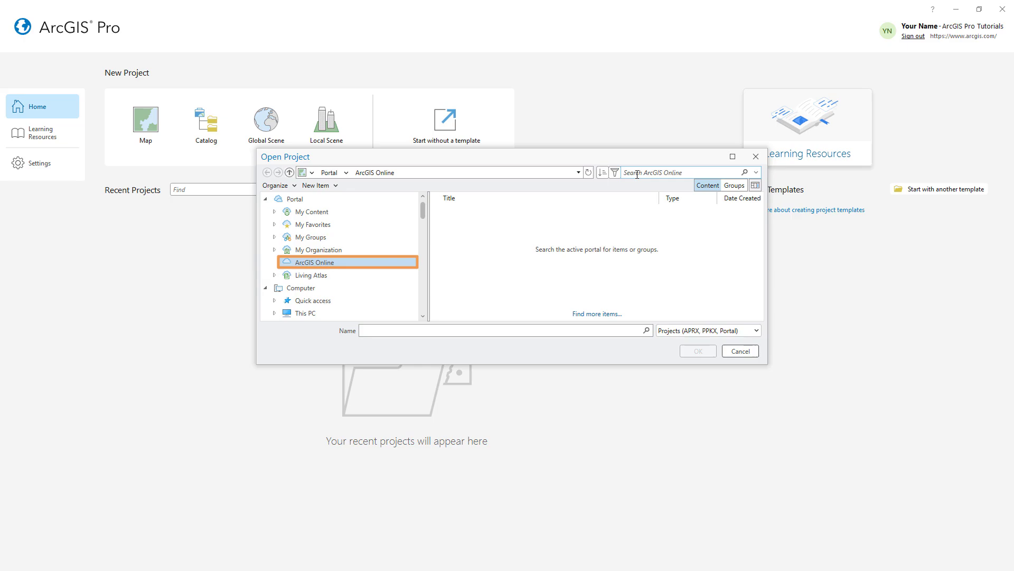
type("labelyour map")
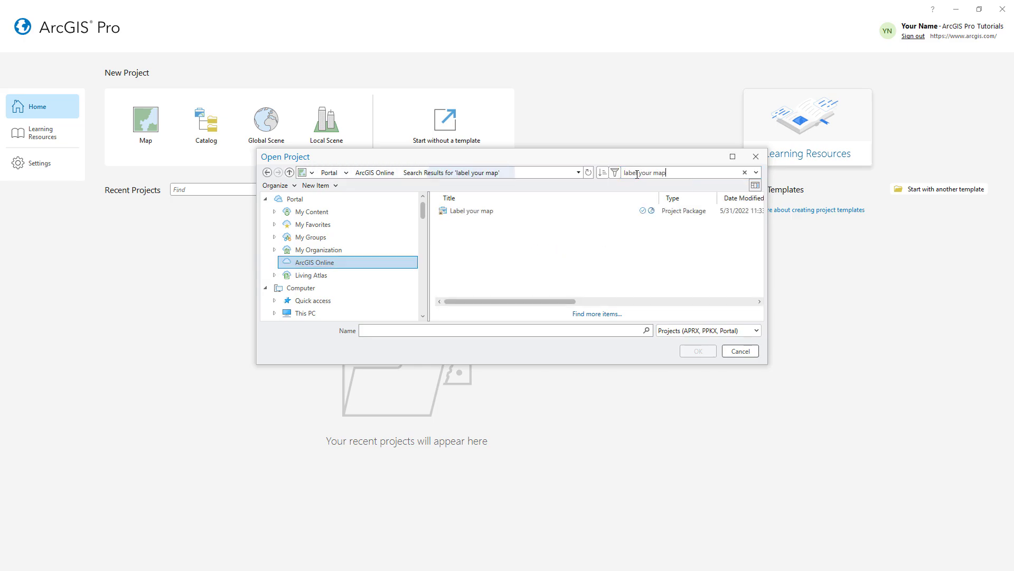
left_click(471, 210)
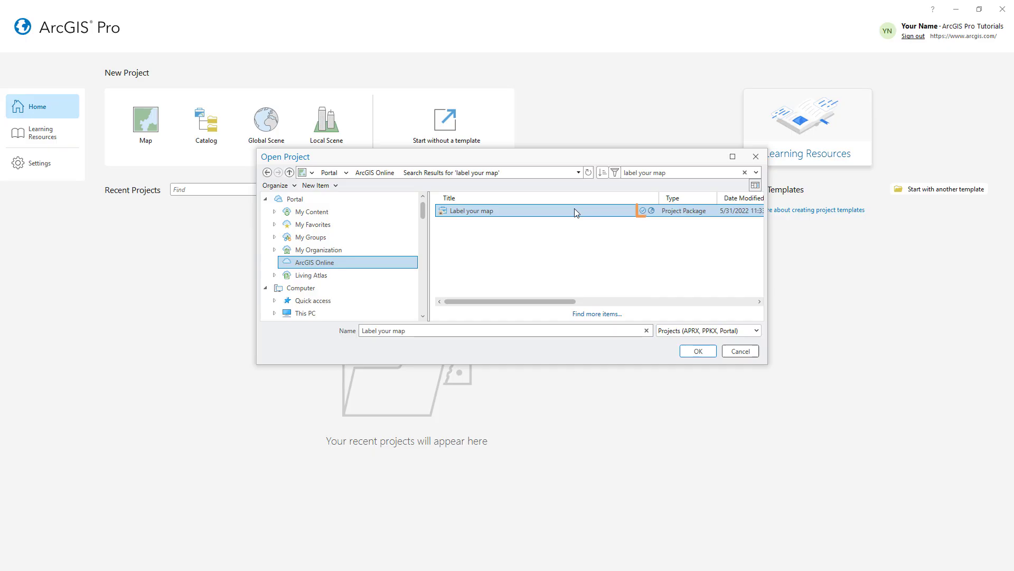
left_click(740, 351)
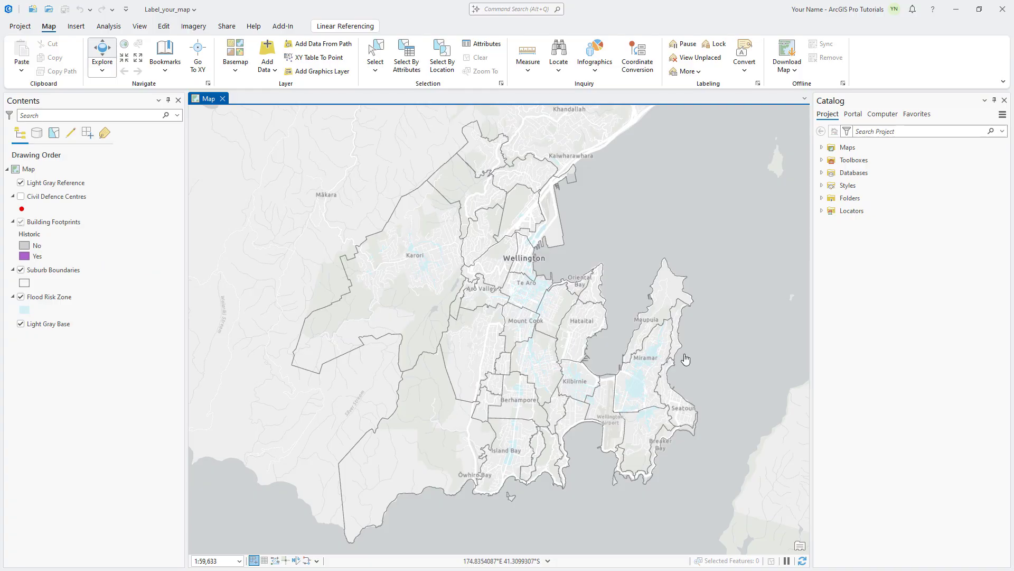
- Remove the Light Gray Reference layer and review the Suburb Boundaries attribute table
left_click(55, 182)
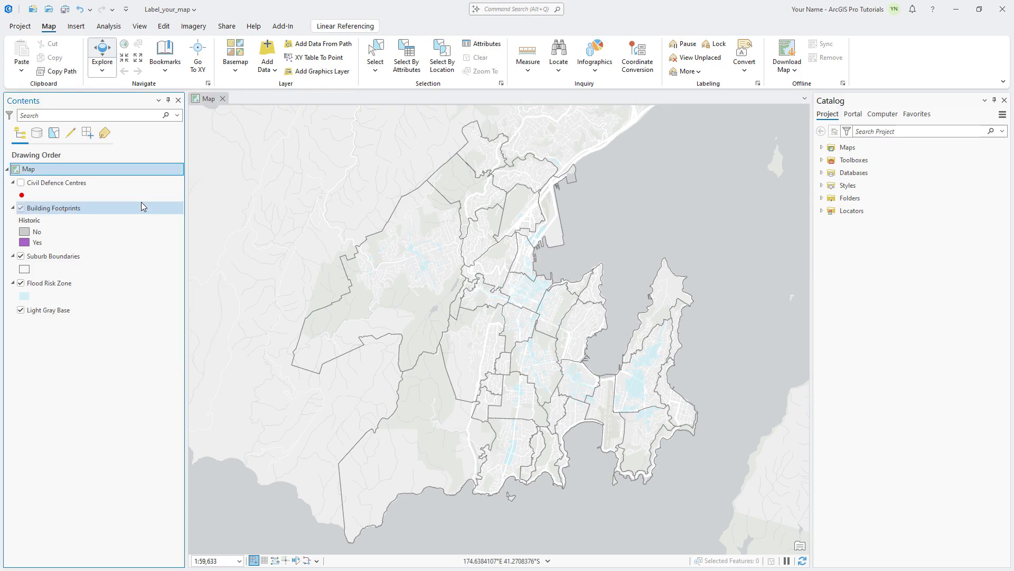
left_click(52, 255)
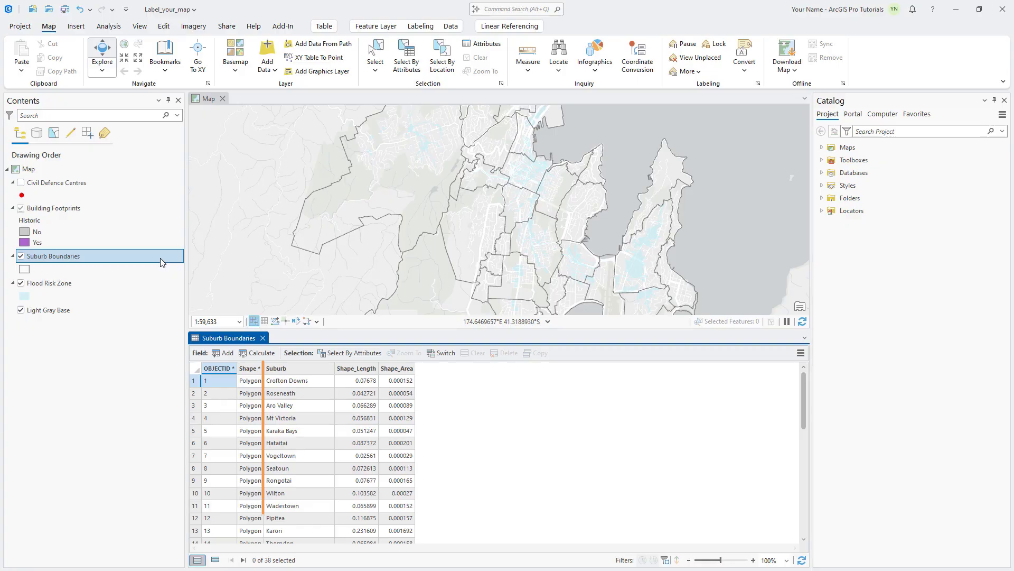
left_click(277, 368)
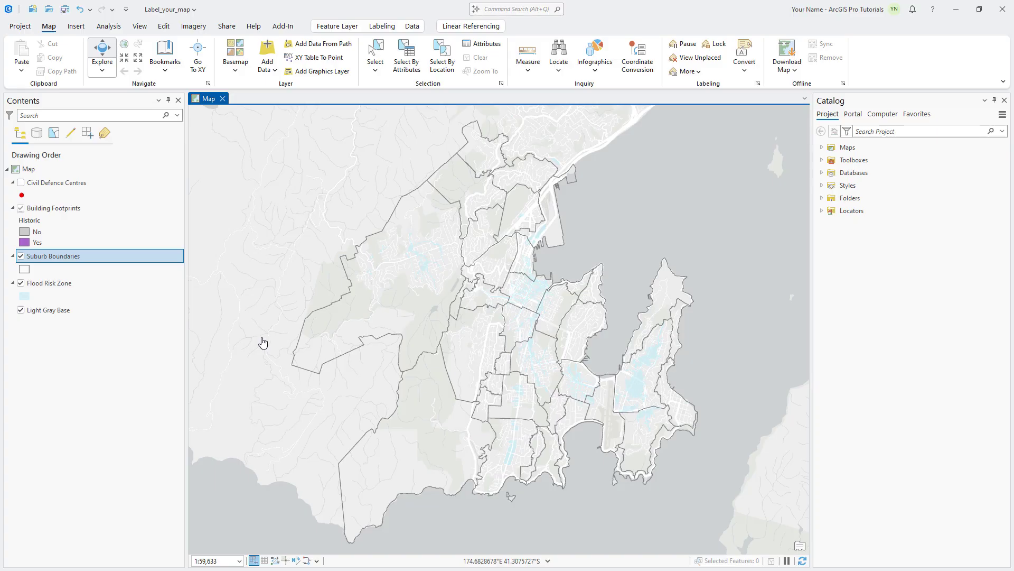
- Label the suburbs and restyle them with the Landform/Physical Region text symbol
left_click(376, 26)
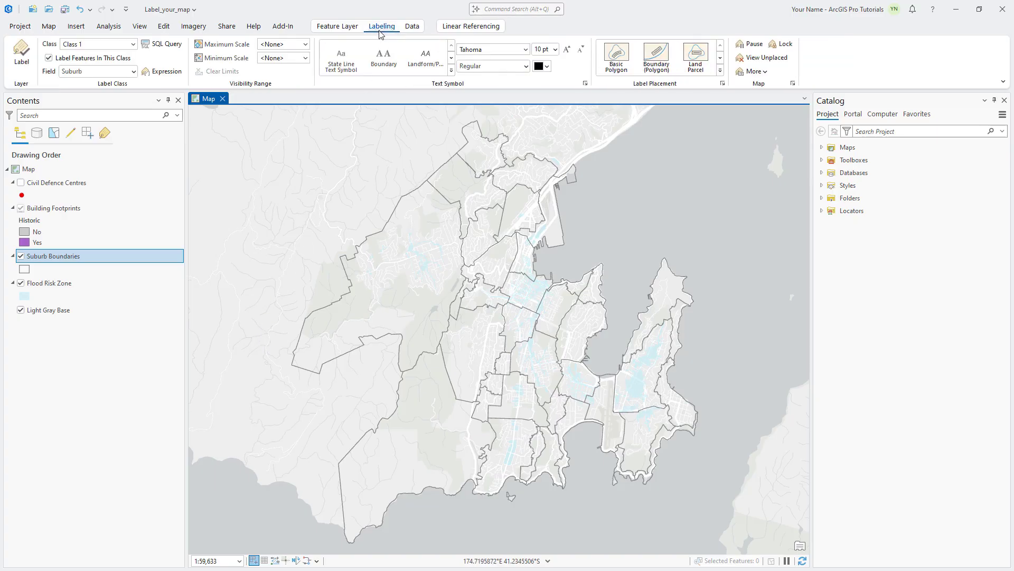
left_click(23, 48)
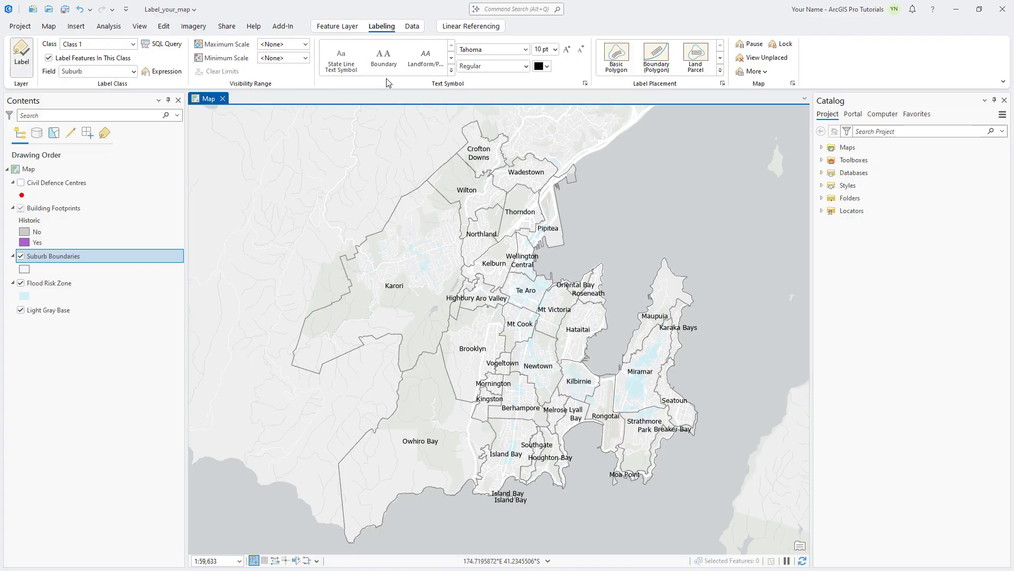
left_click(452, 58)
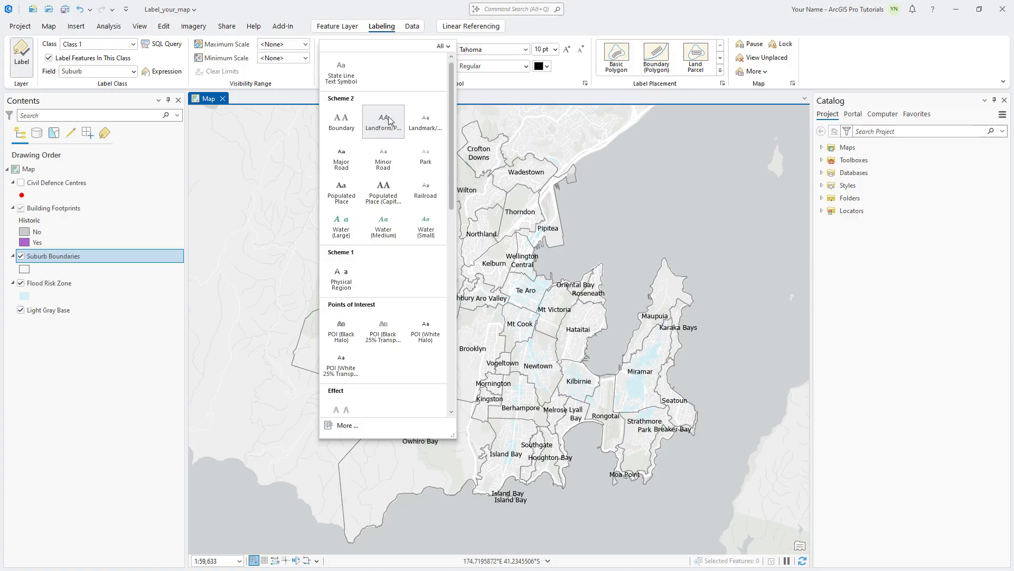
mouse_move(383, 123)
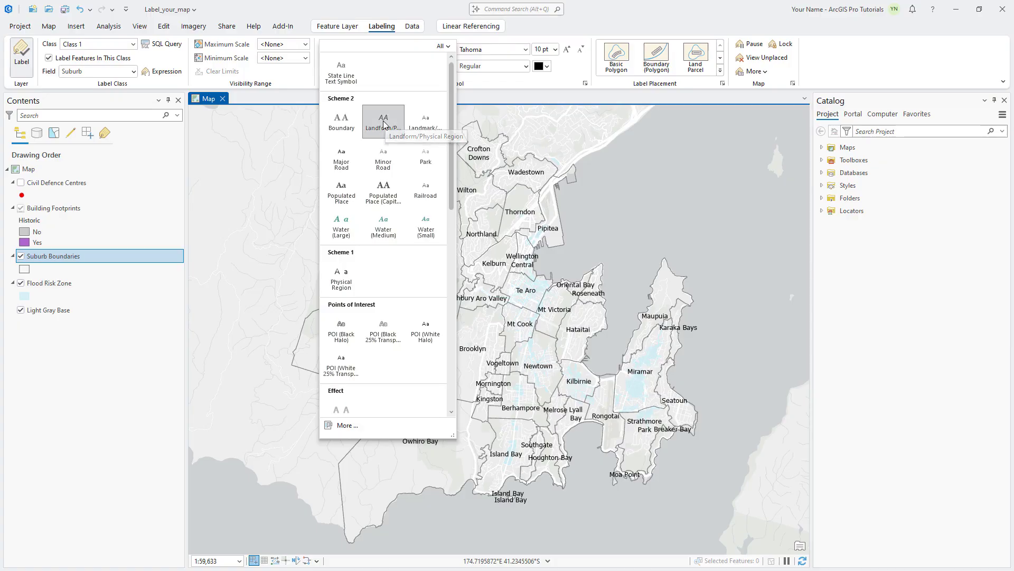
left_click(384, 119)
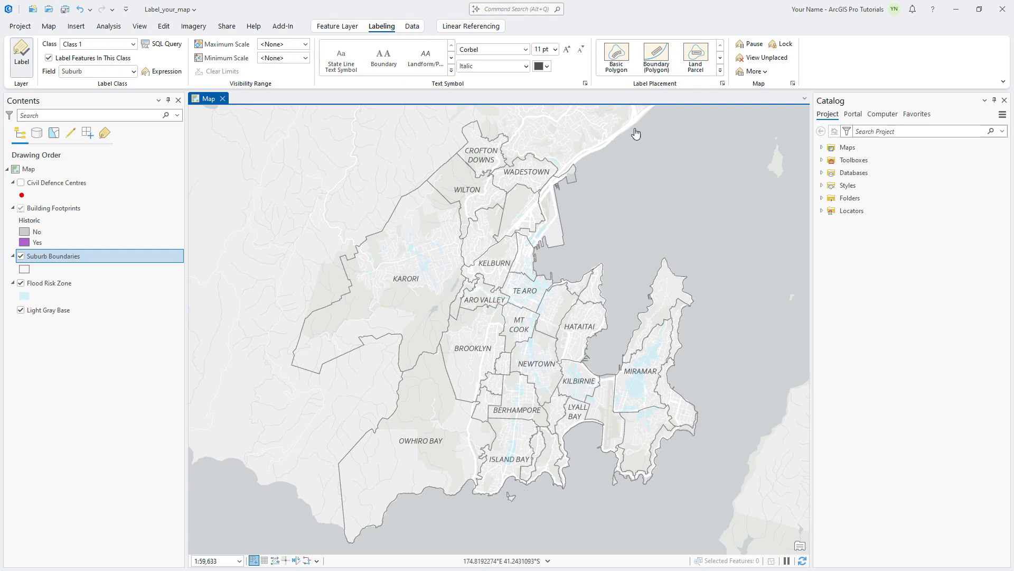
- Set the suburb labels' maximum scale to 1:7,000 so they hide when zoomed in closer
scroll("down", 3)
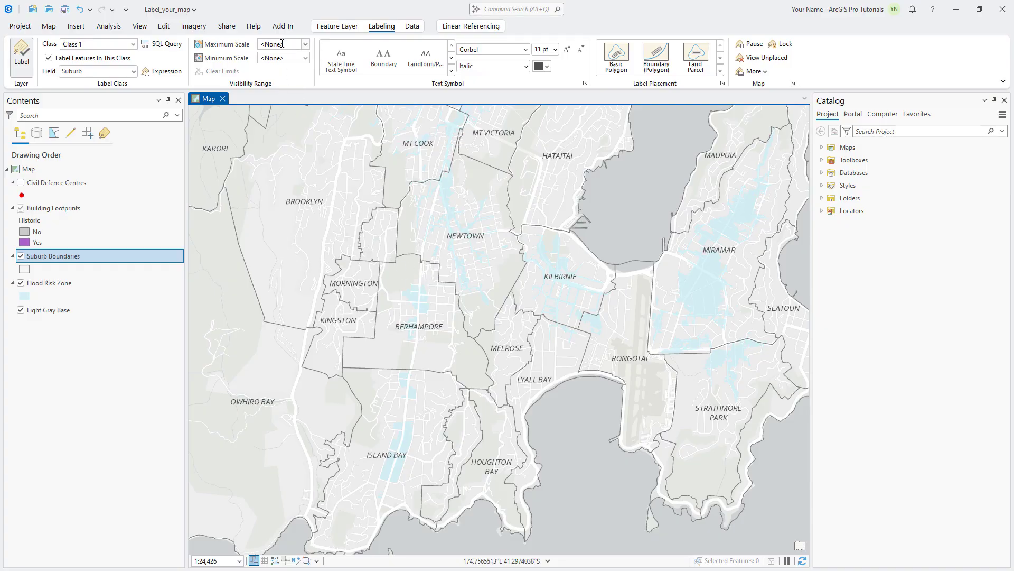
type("1:7,000")
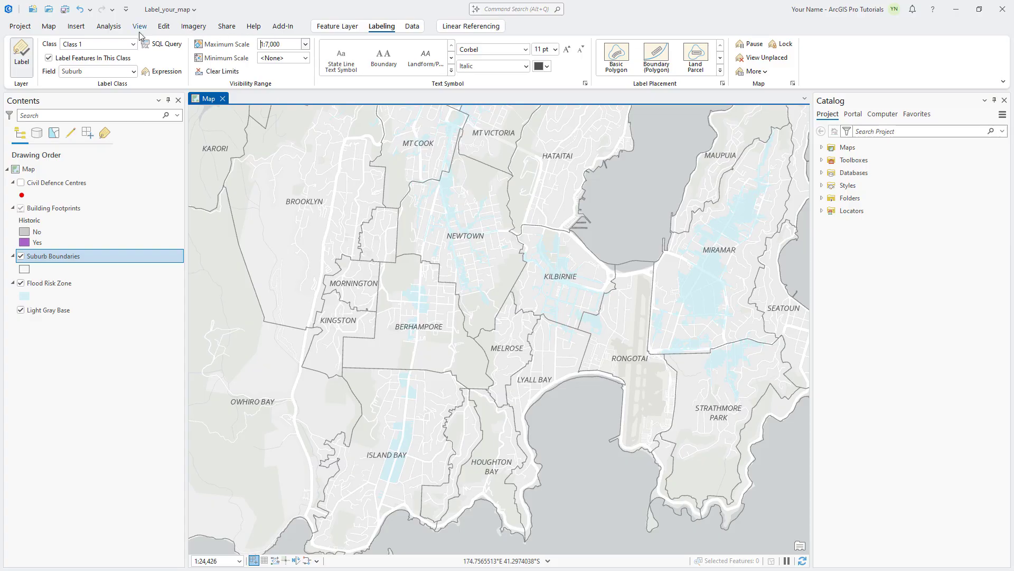
left_click(47, 26)
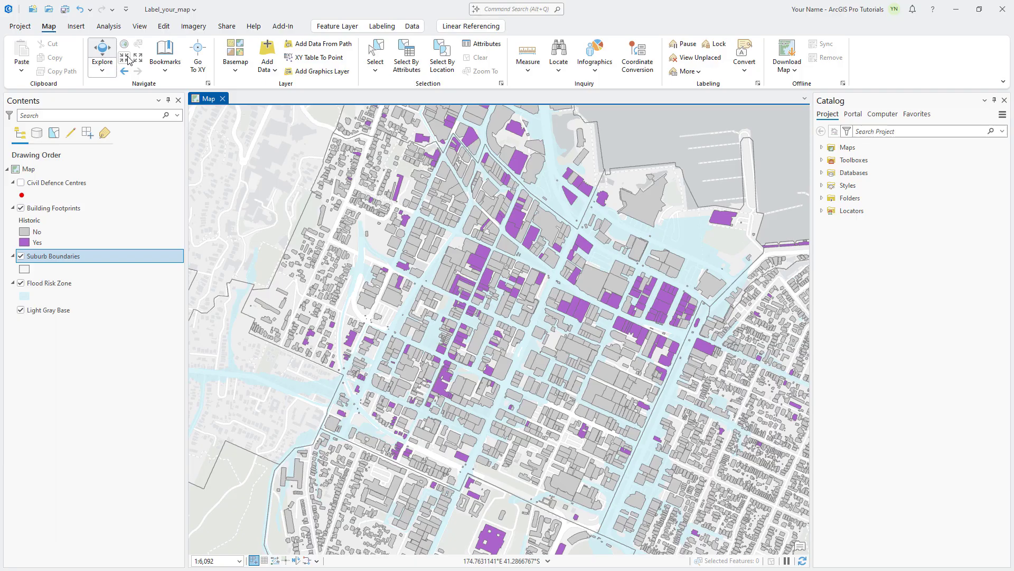
- Zoom to the central buildings and turn on labels for the Building Footprints layer
left_click(164, 49)
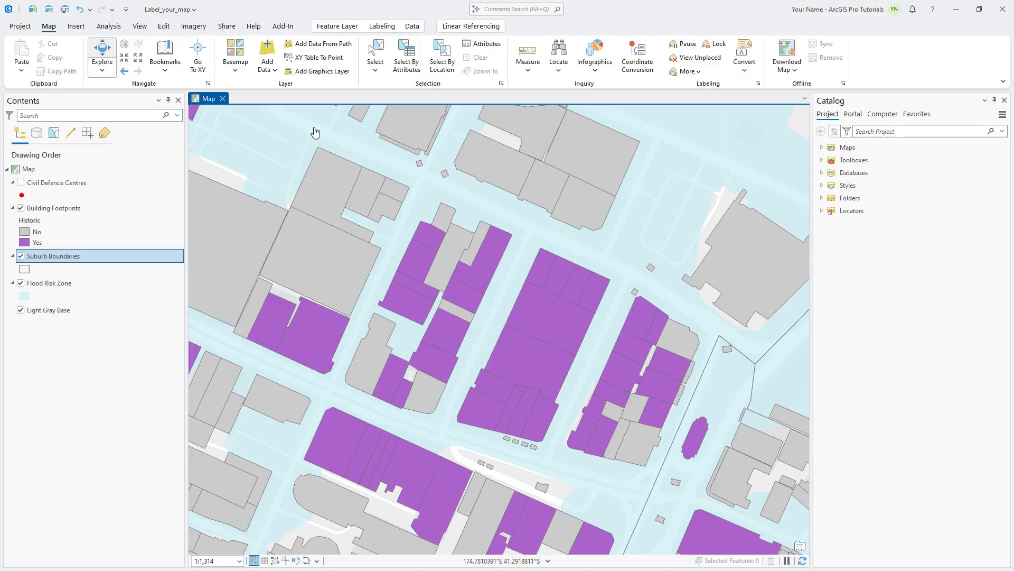
right_click(52, 208)
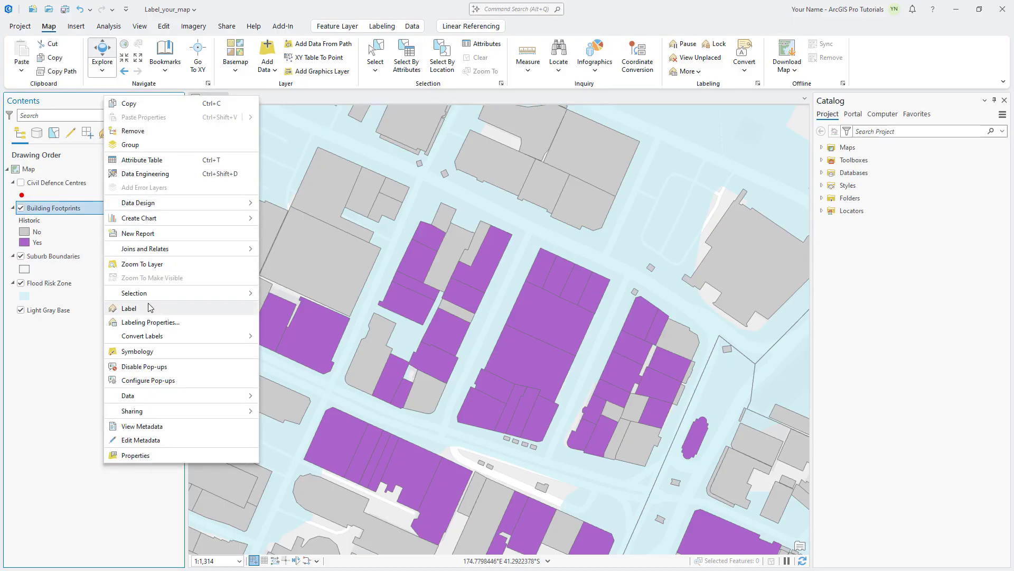
left_click(129, 308)
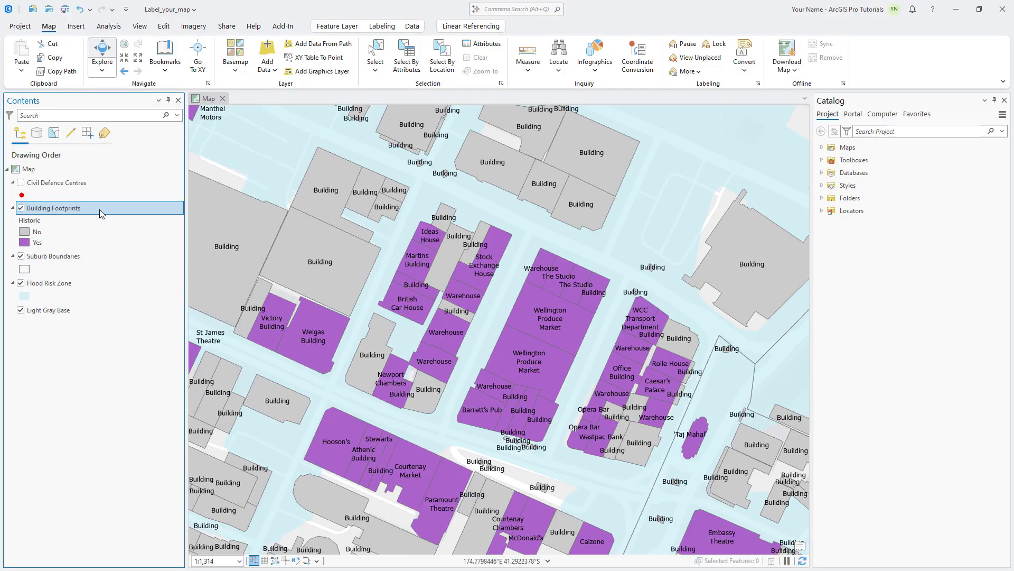
right_click(51, 207)
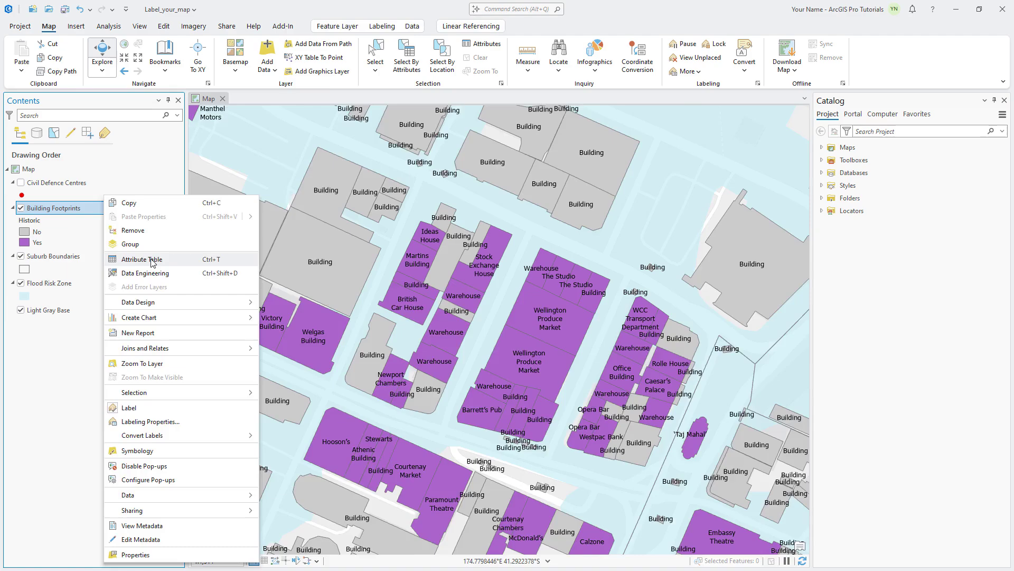
- Sort the Building Footprints table descending by Historic, then close the table
left_click(141, 259)
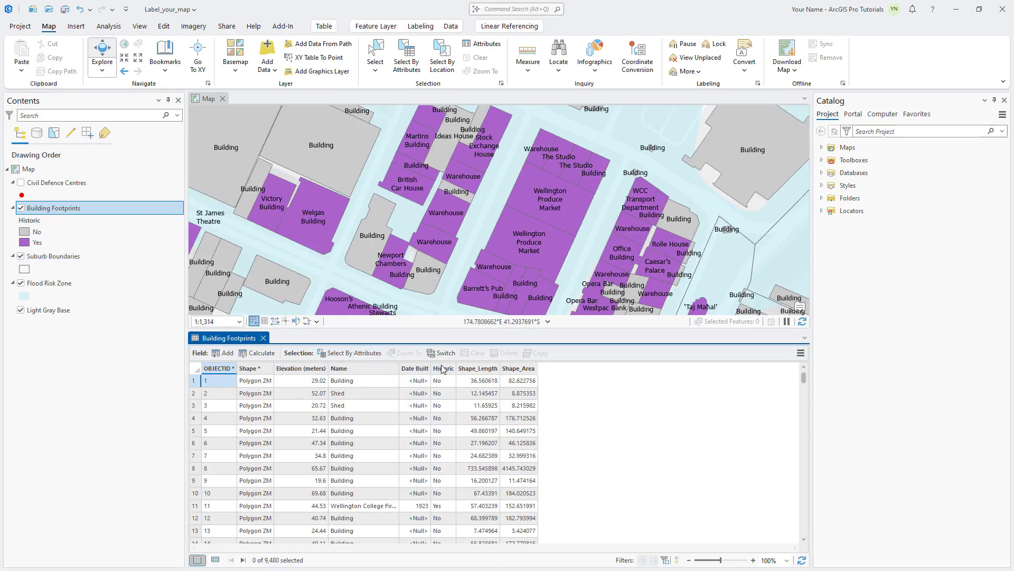
left_click(441, 368)
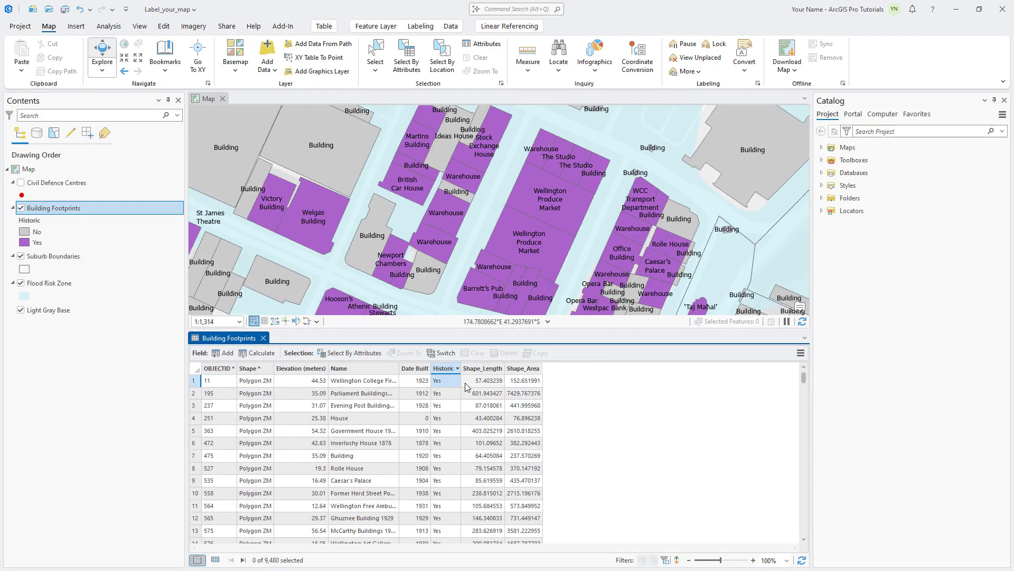
left_click(338, 368)
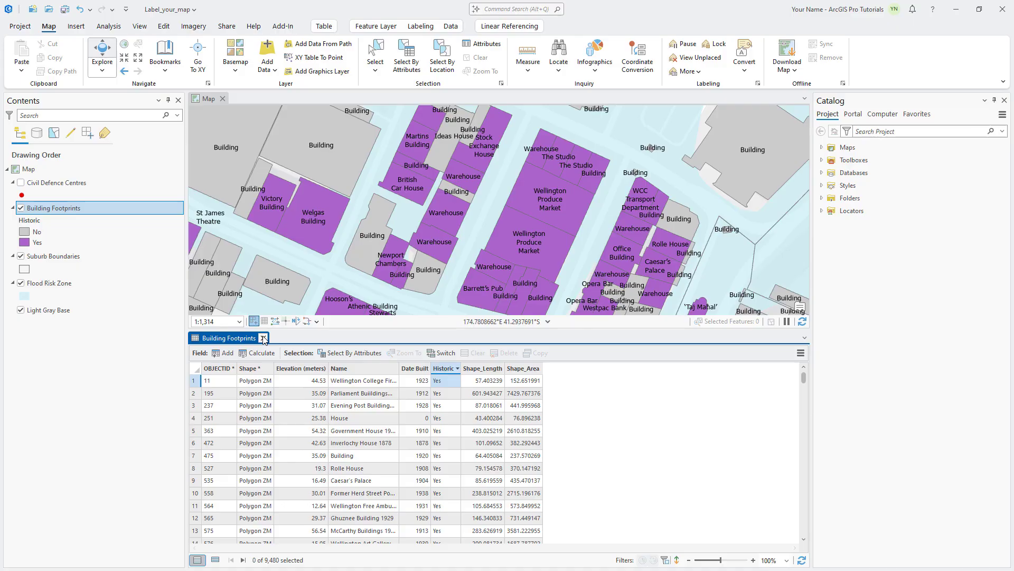
left_click(264, 338)
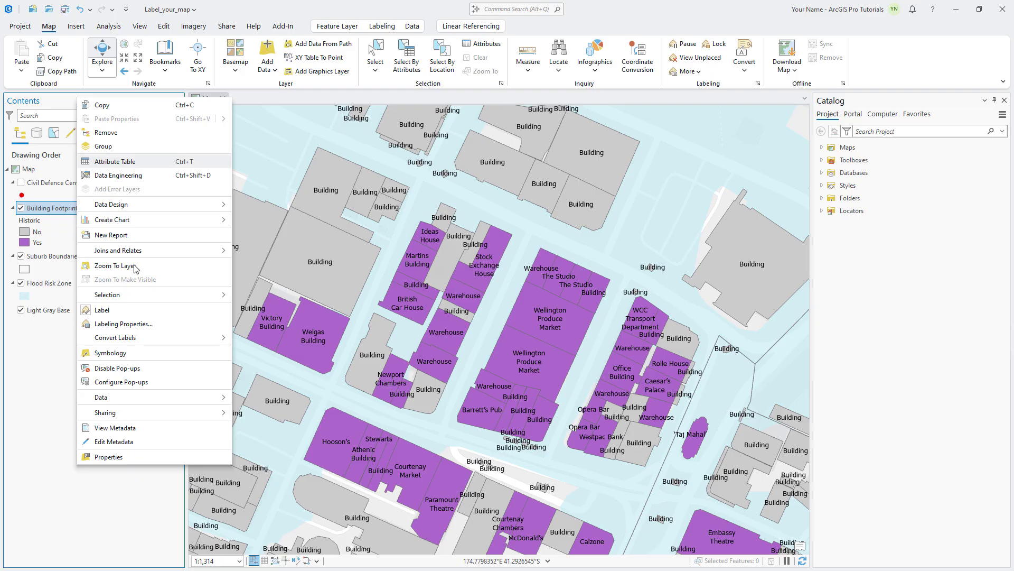
- Limit building footprint labels with the SQL query Historic = Yes
left_click(123, 323)
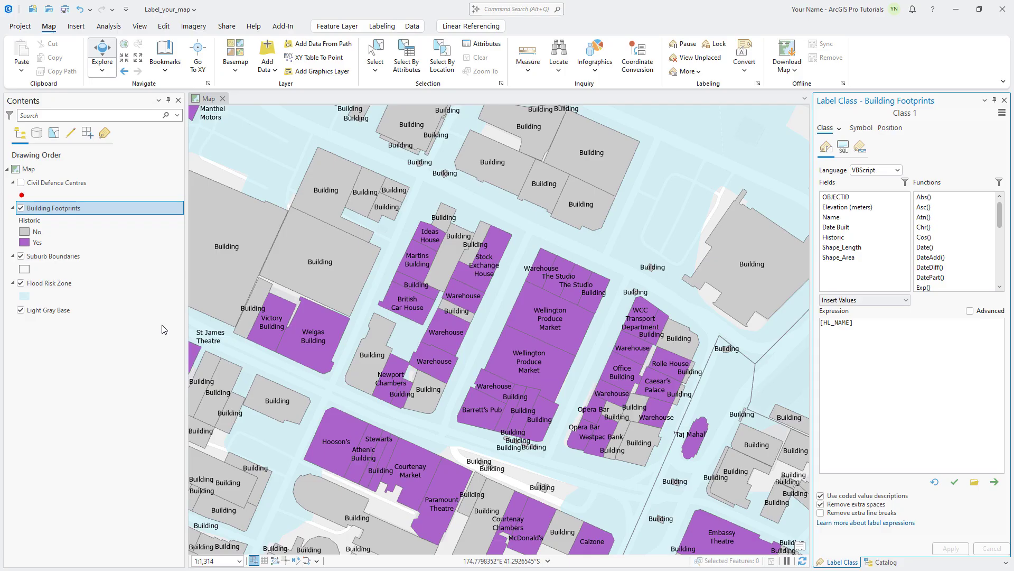
left_click(844, 146)
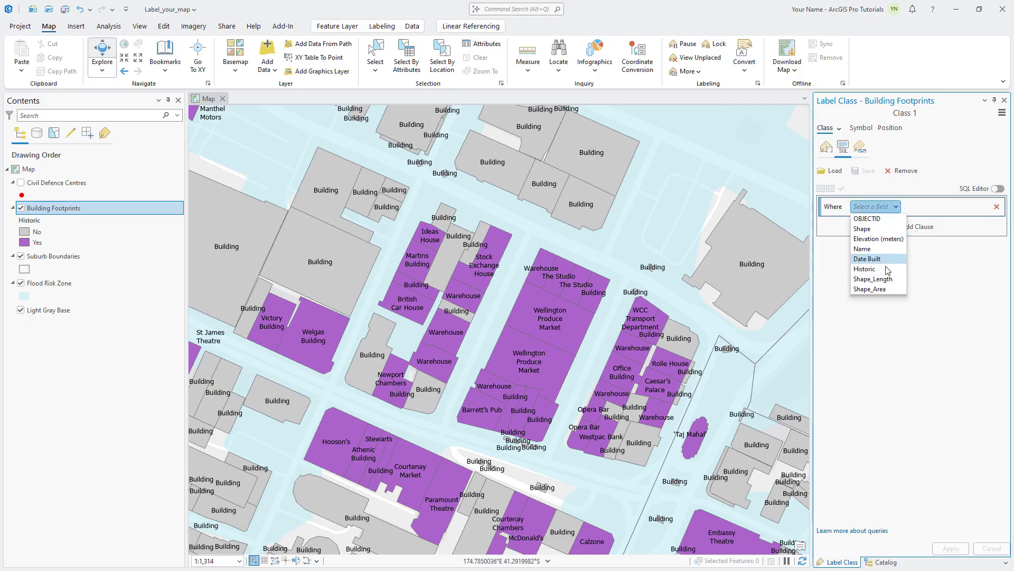
left_click(865, 268)
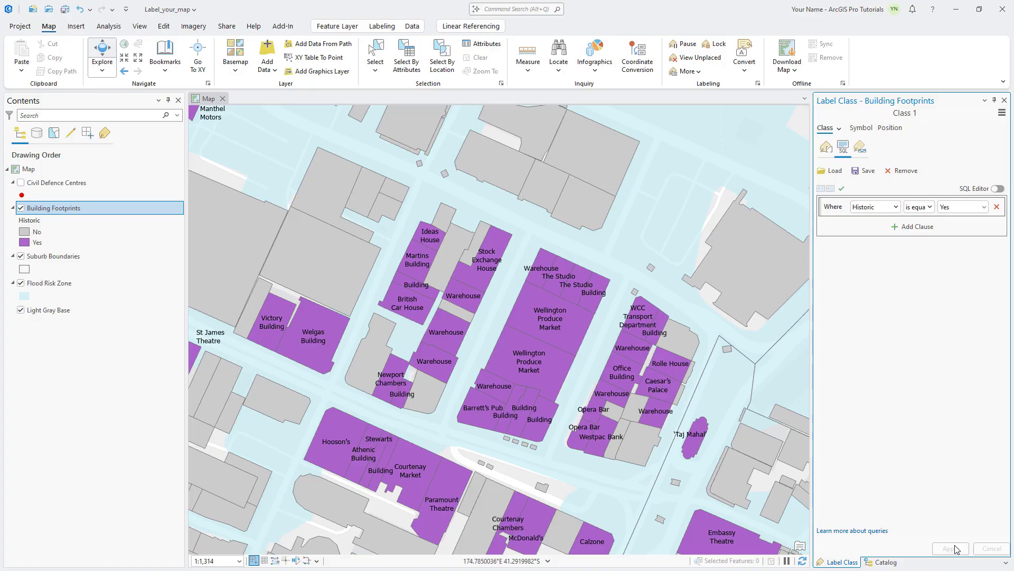
left_click(209, 336)
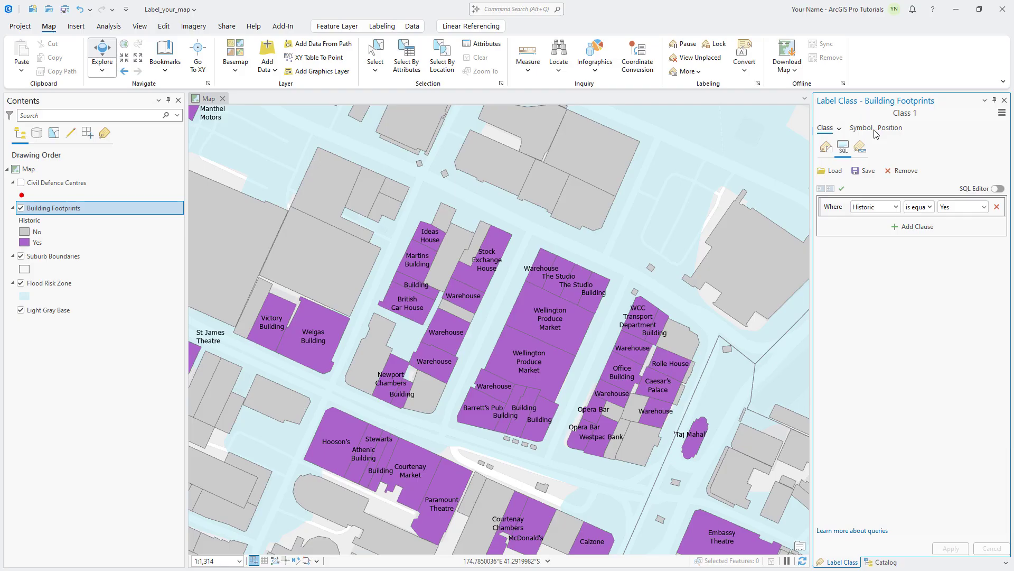
- Place labels Straight in polygon and keep them inside the building outlines
left_click(891, 128)
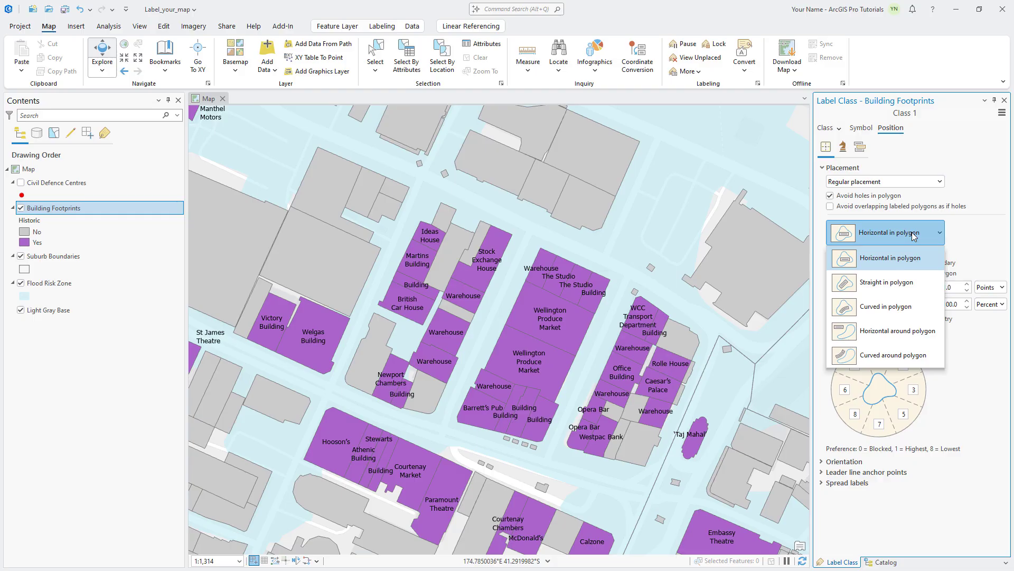
left_click(886, 282)
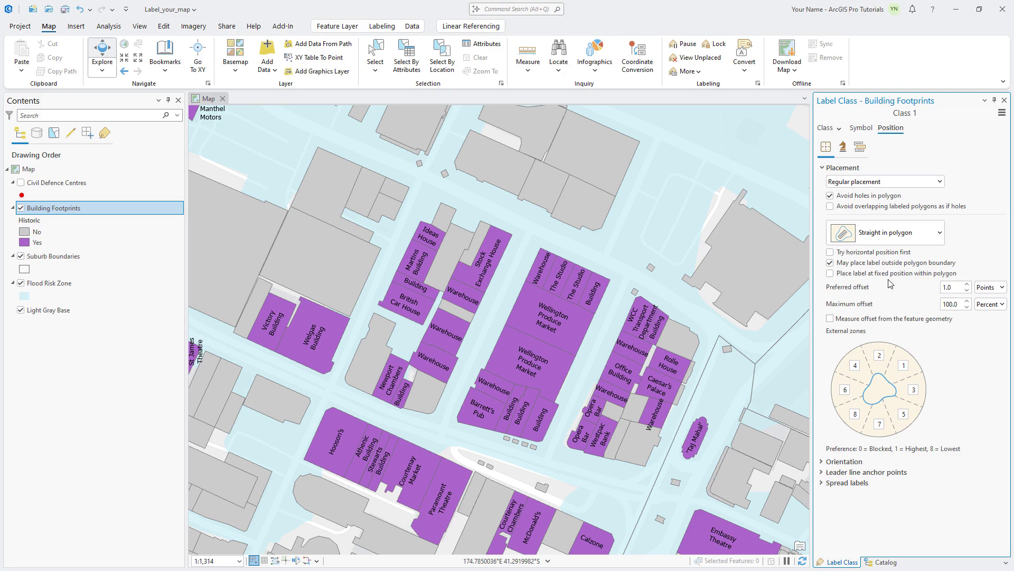
left_click(831, 262)
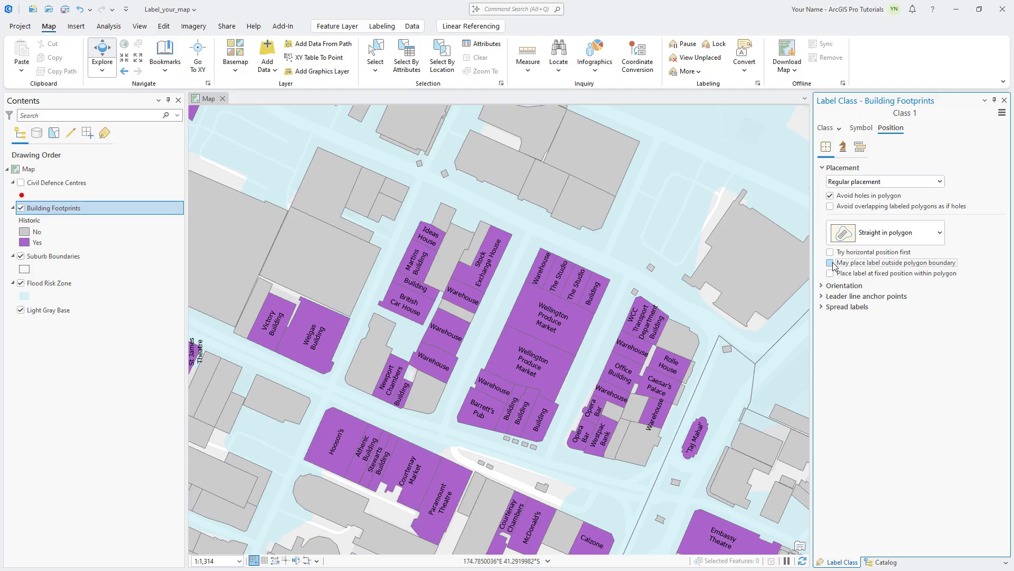
left_click(831, 262)
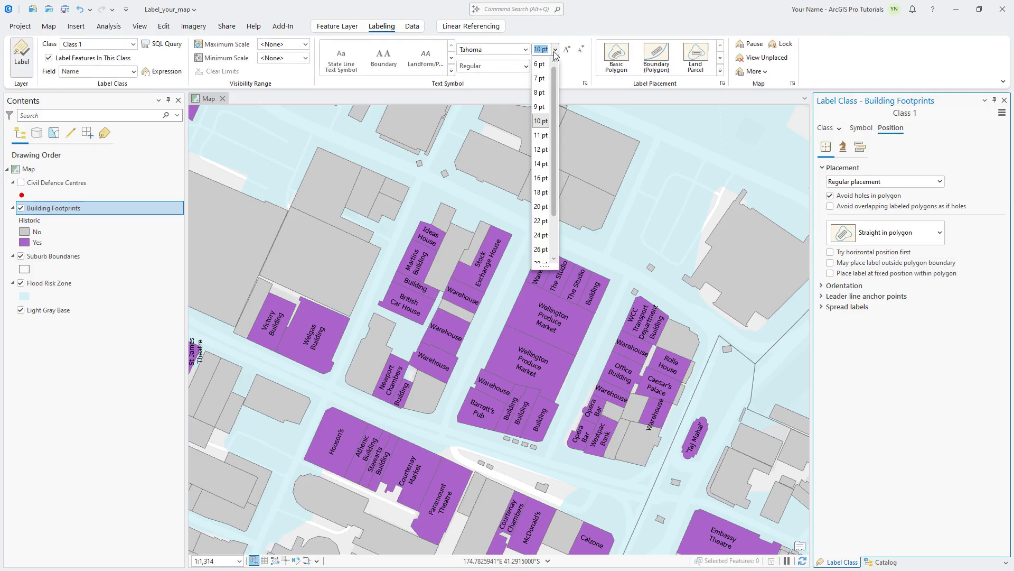
- Set historic building labels to 8 pt and expand the Overrun and Reduce size fitting options
left_click(547, 66)
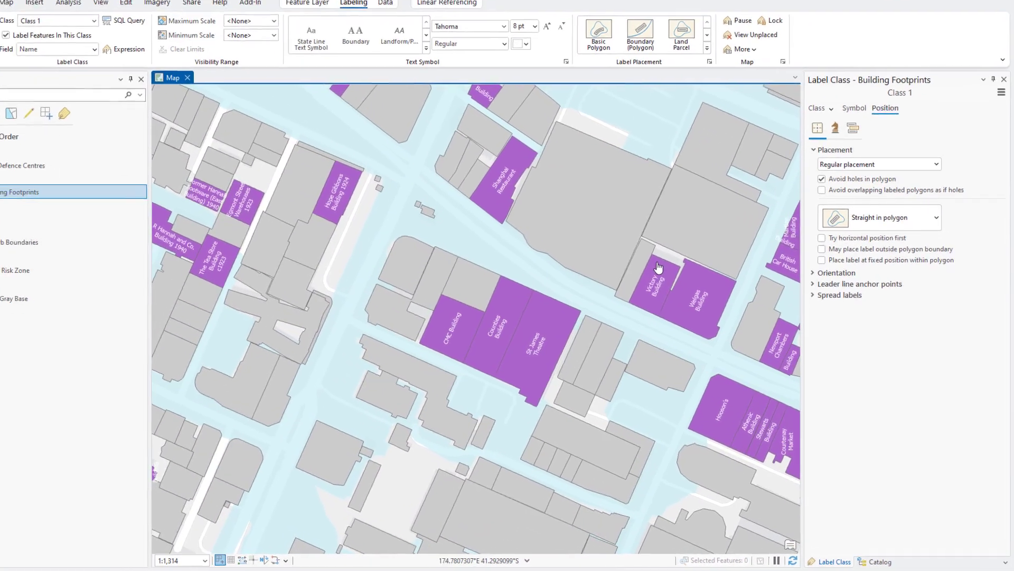
left_click(812, 70)
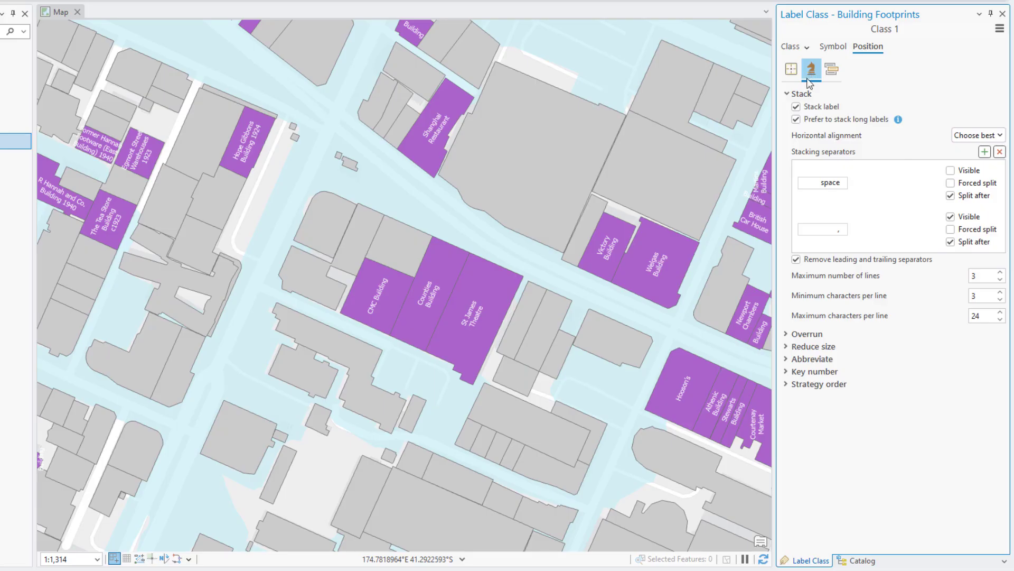
left_click(788, 333)
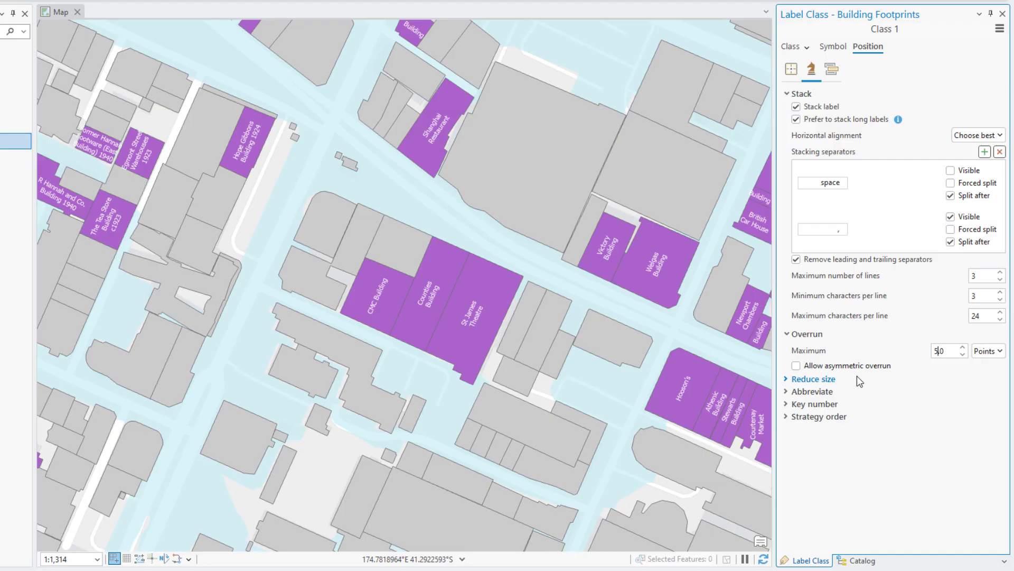
left_click(788, 379)
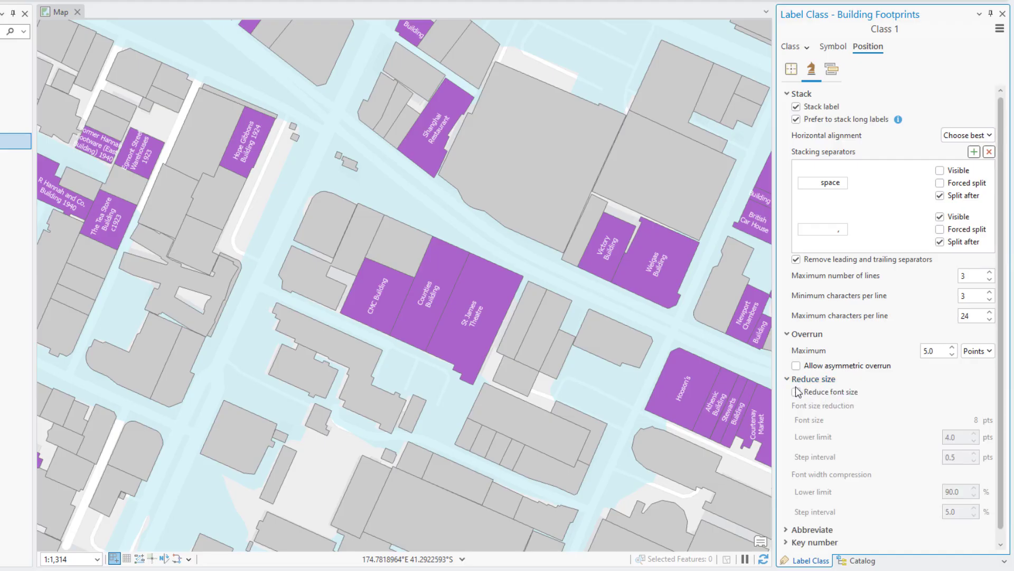
- Allow font reduction to fit, with lower limits of 7.5 pt size and 95% width
left_click(794, 391)
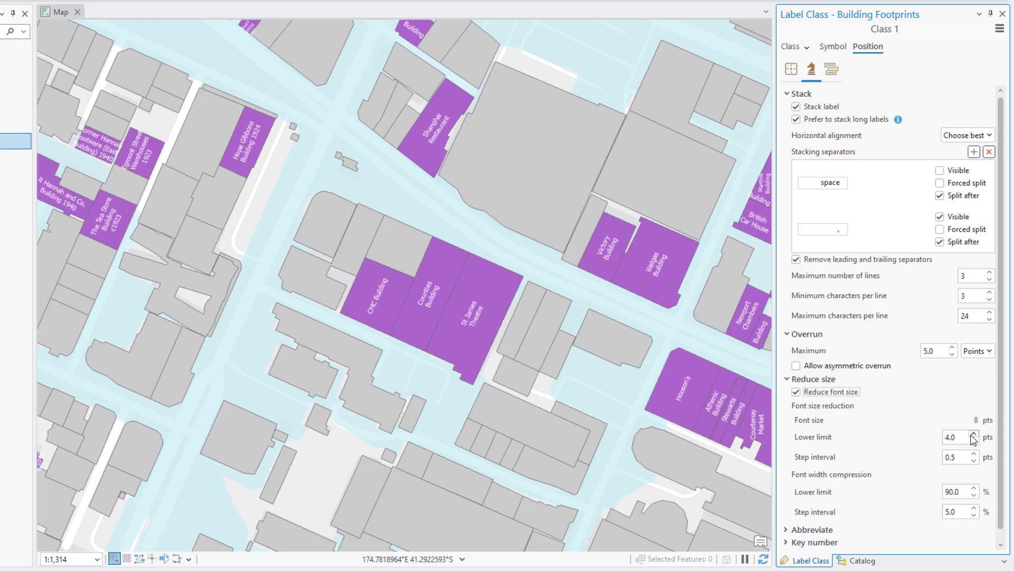
left_click(972, 433)
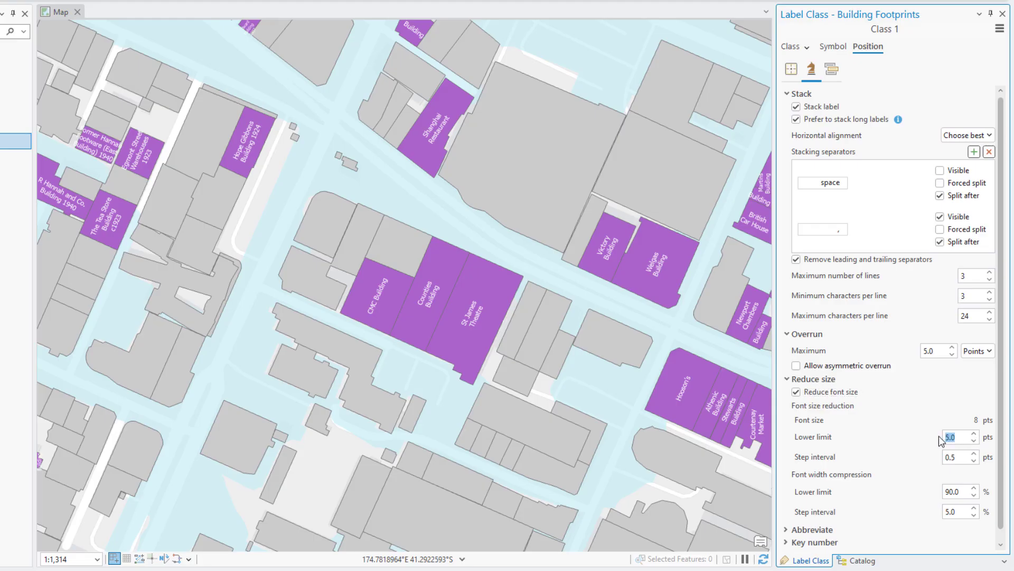
type("7.5")
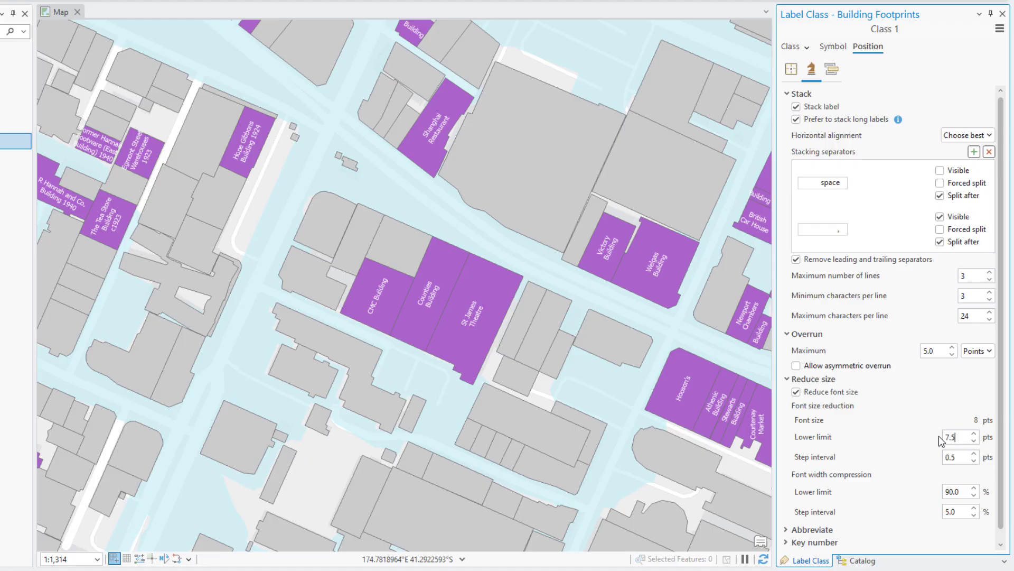
mouse_move(958, 494)
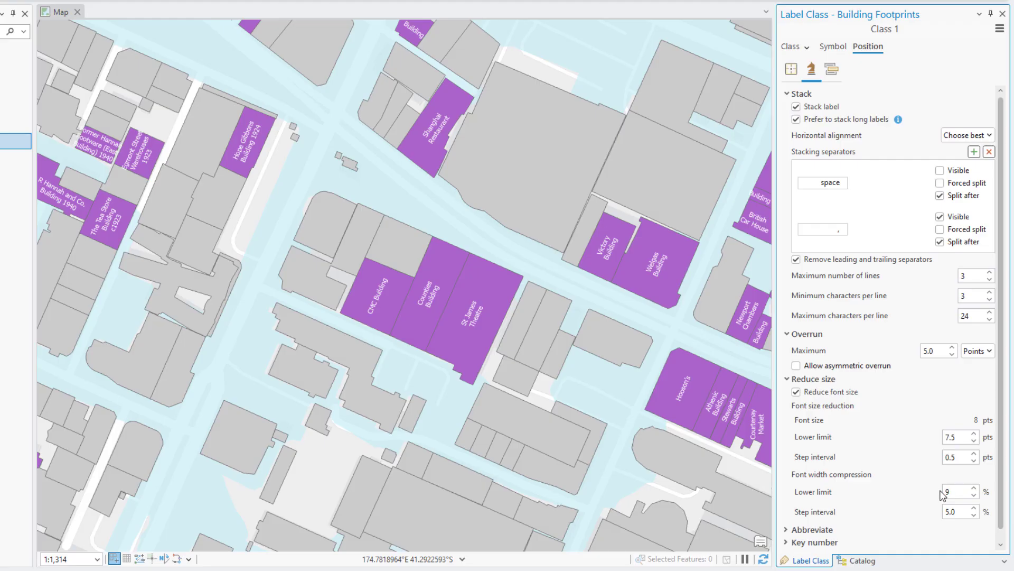
type("95.0")
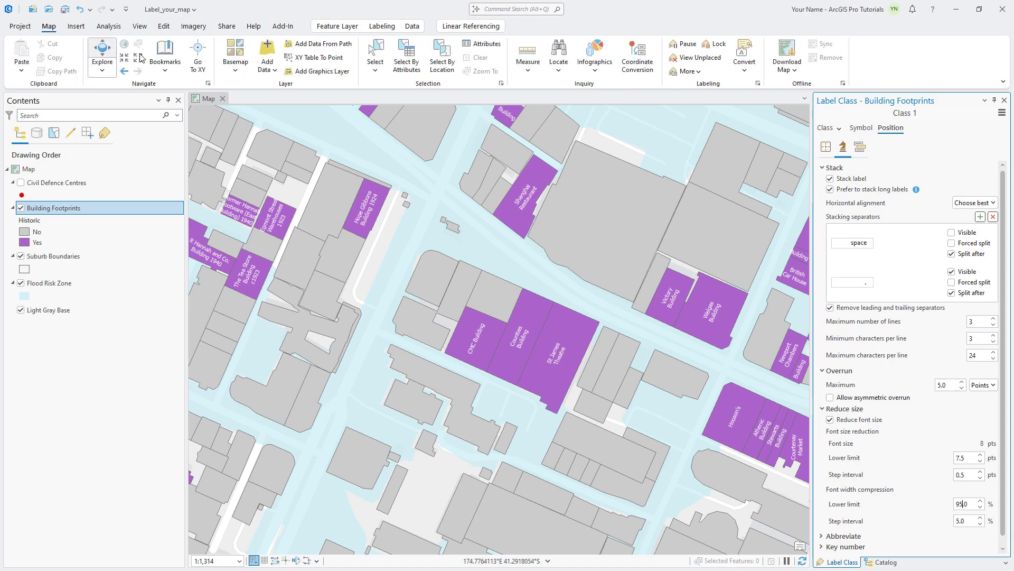
- Jump to the Historic Buildings 2 bookmark and show the labeling settings
left_click(164, 53)
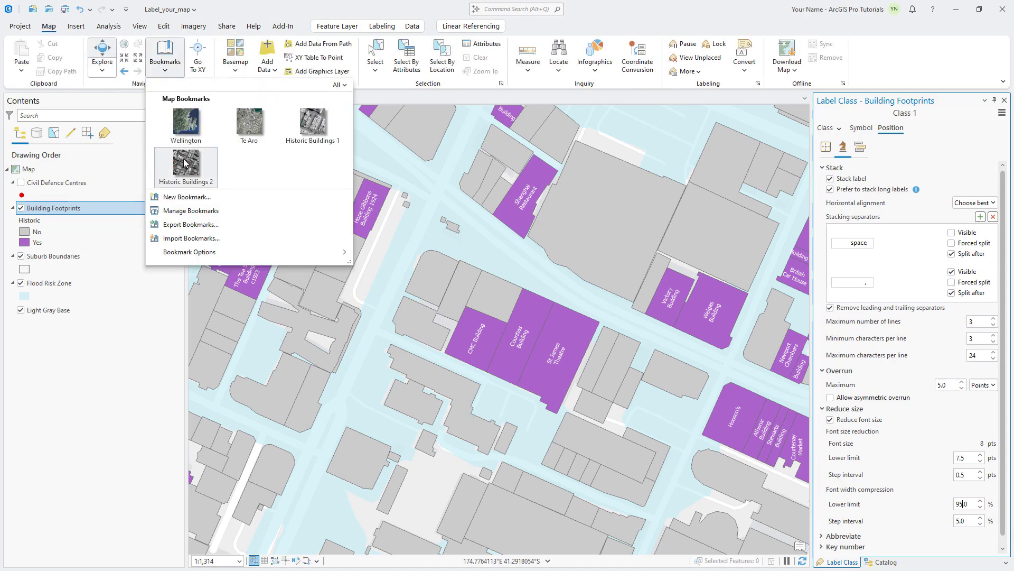
left_click(186, 164)
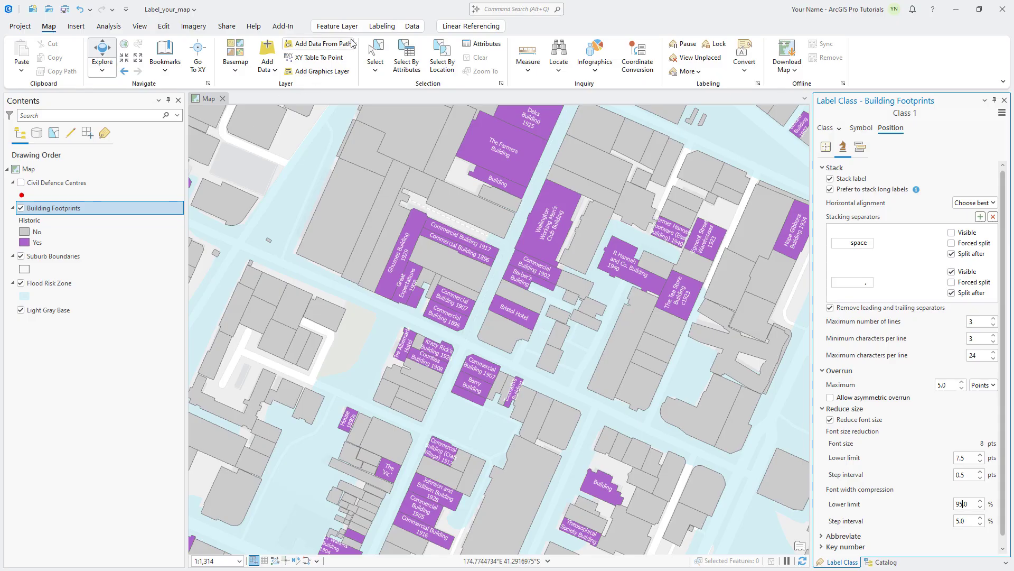
left_click(387, 25)
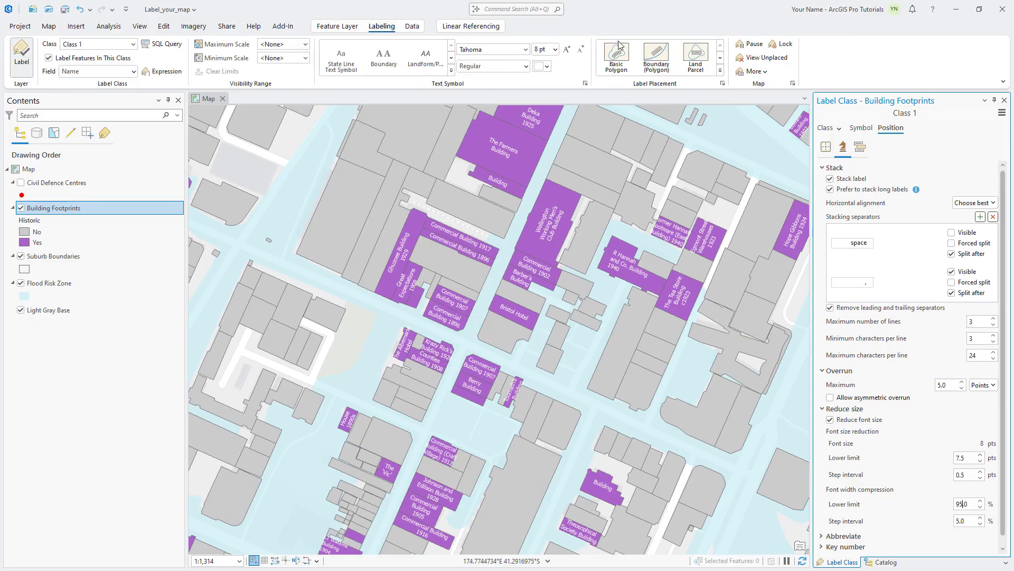
- Briefly reveal unplaced labels, then list the preset map scales
left_click(767, 57)
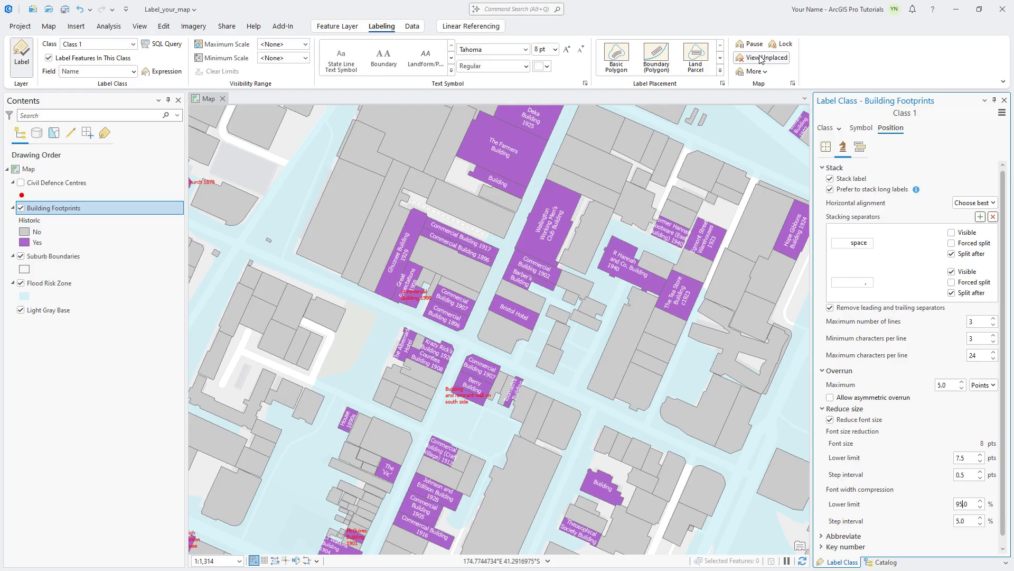
left_click(761, 57)
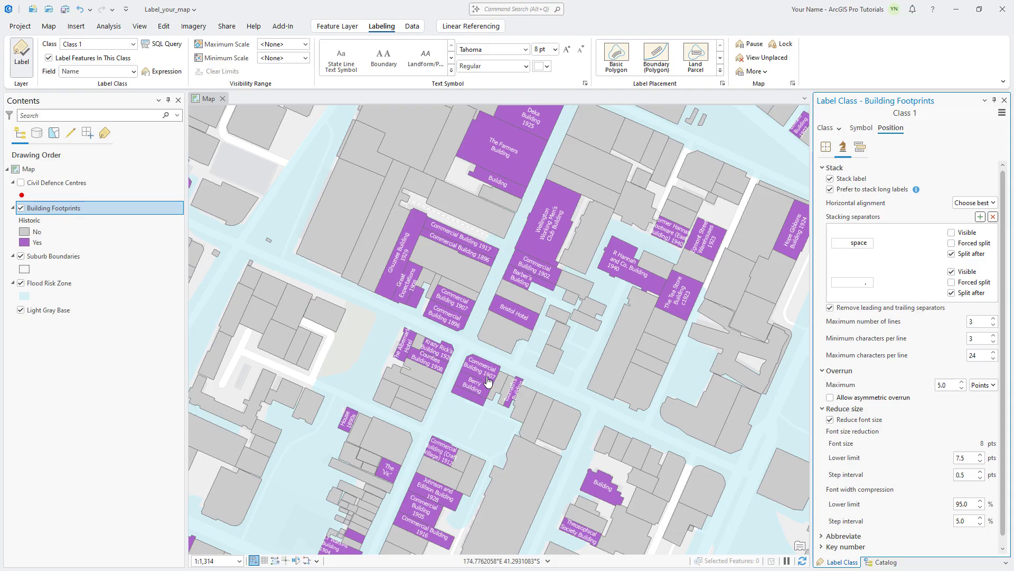
left_click(237, 560)
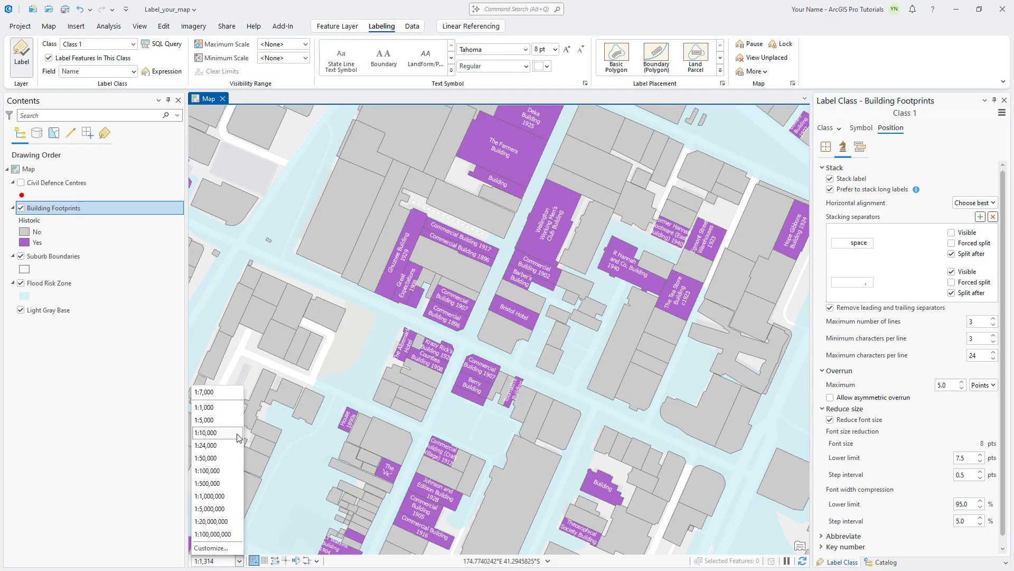
- View the map at 1:10,000 and give historic building labels a 1:2,500 minimum scale
left_click(205, 432)
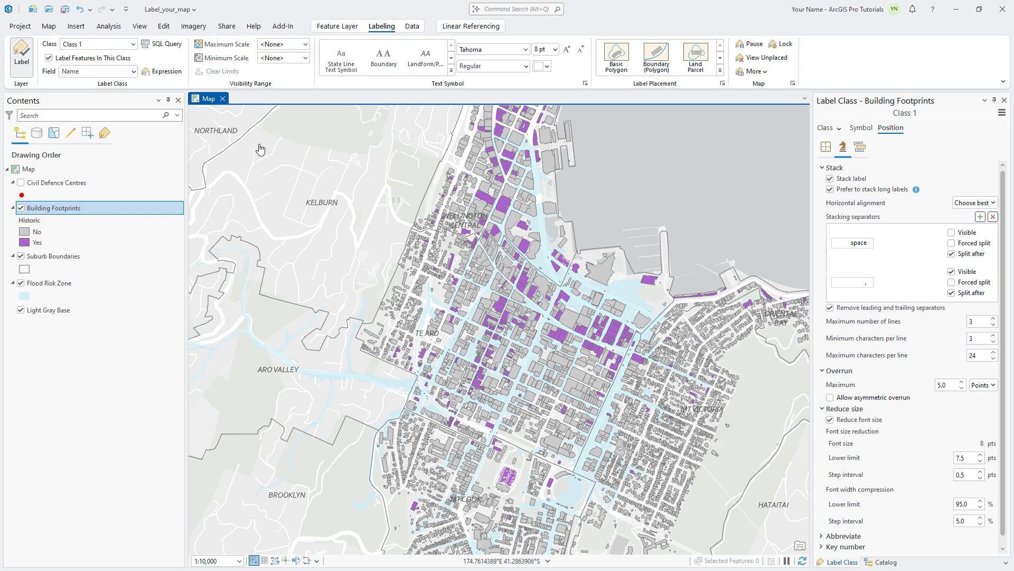
type("1:2,500")
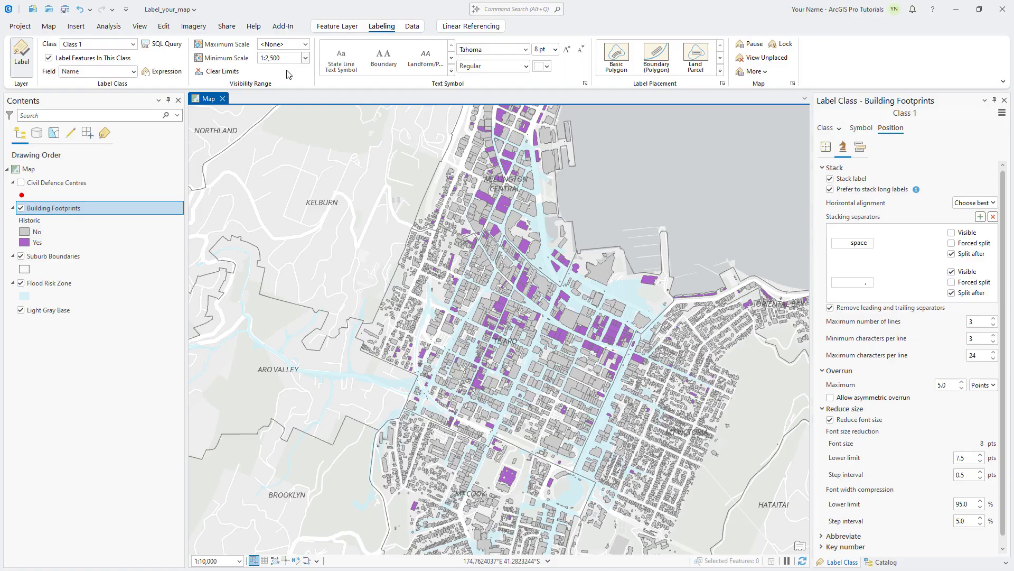
mouse_move(283, 74)
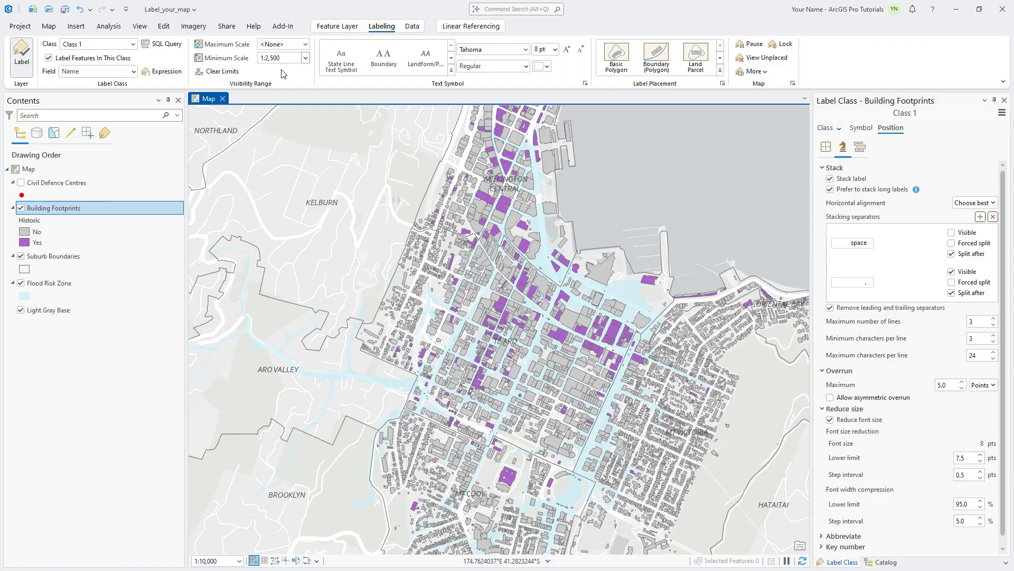
left_click(48, 25)
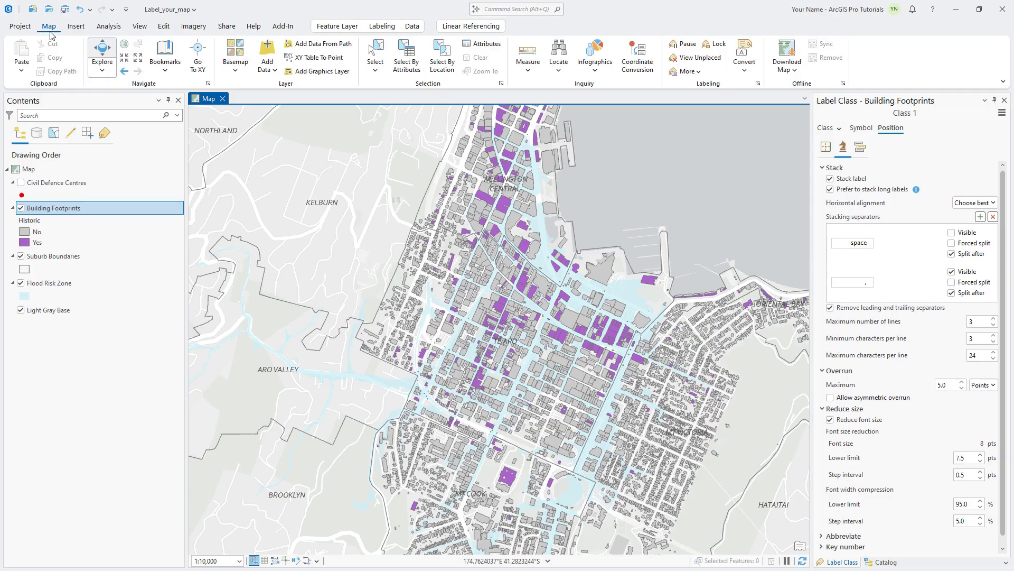
- Zoom to the Te Aro bookmark and turn on the Civil Defence Centres layer
left_click(165, 50)
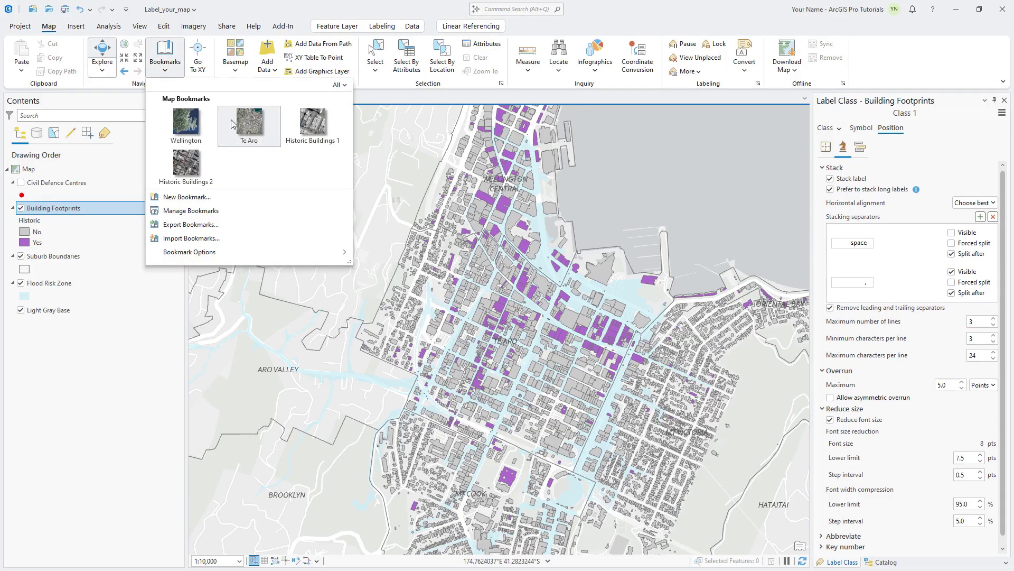
left_click(250, 126)
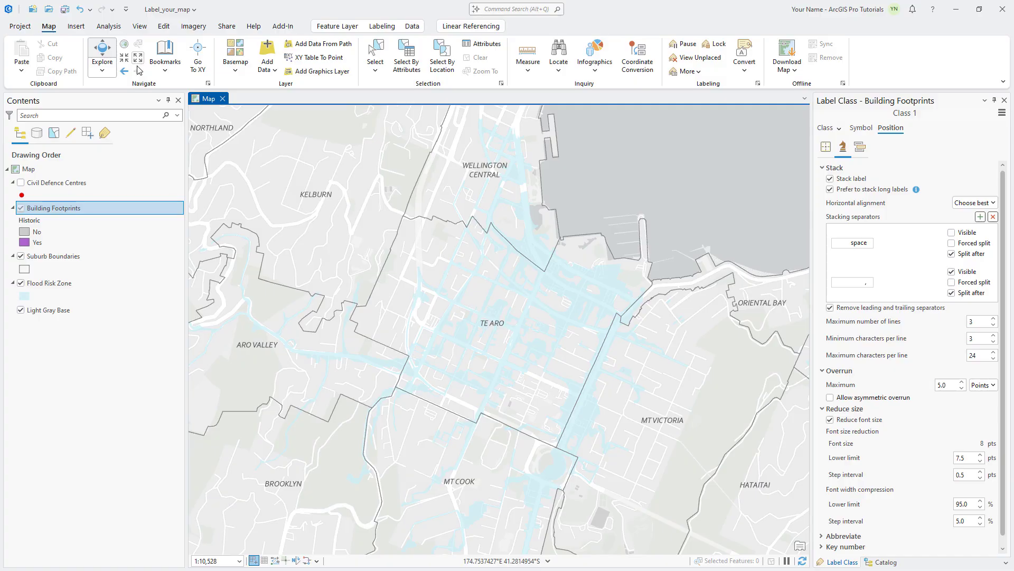
left_click(20, 182)
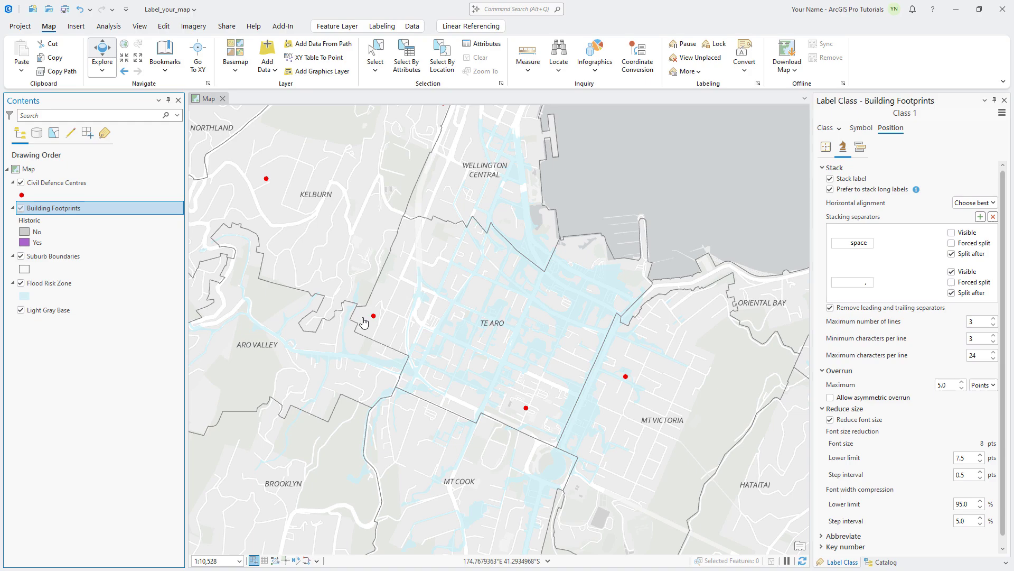
- Review one centre's pop-up attributes, then select the Civil Defence Centres layer to label
left_click(375, 315)
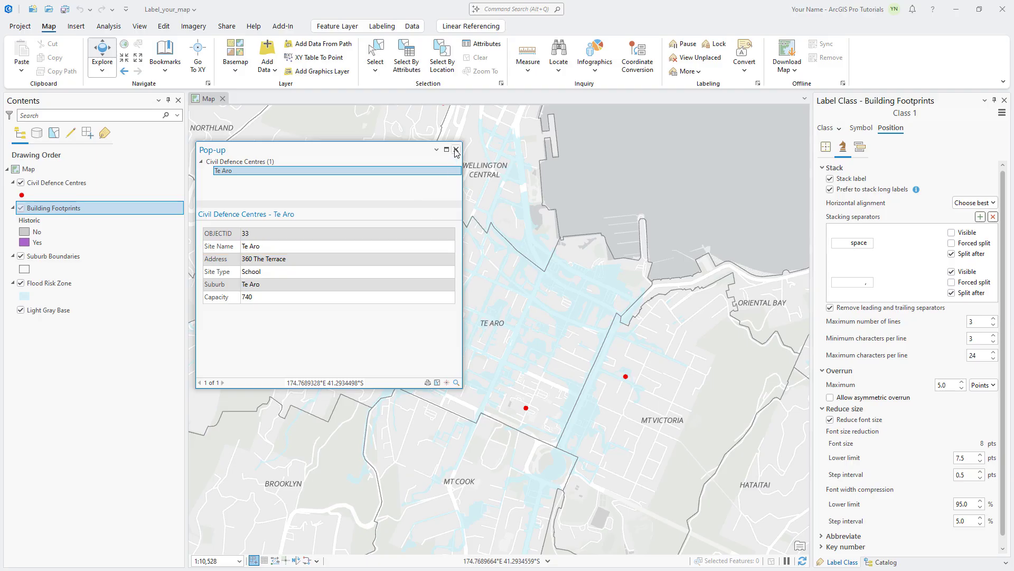
left_click(456, 150)
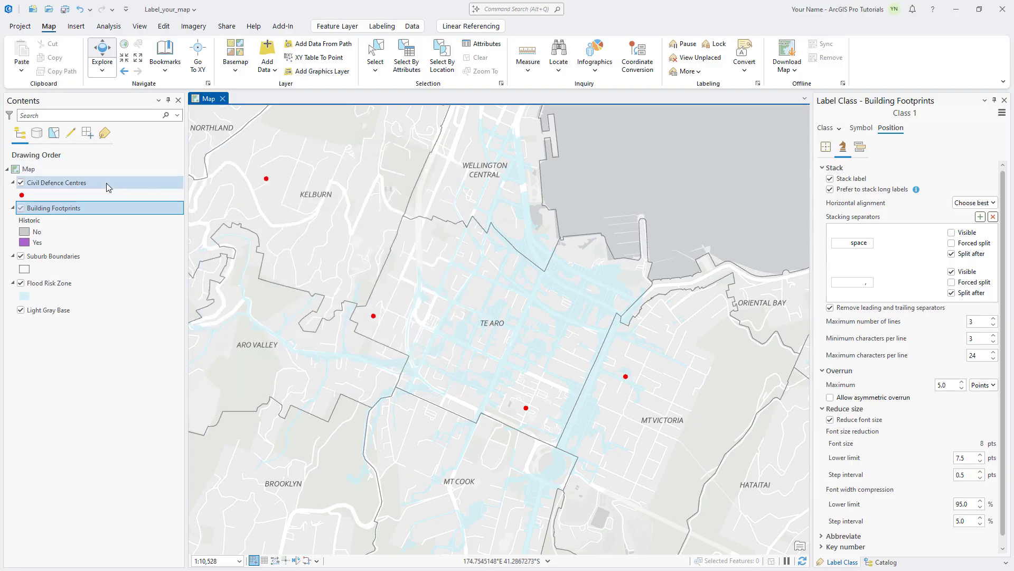
left_click(55, 182)
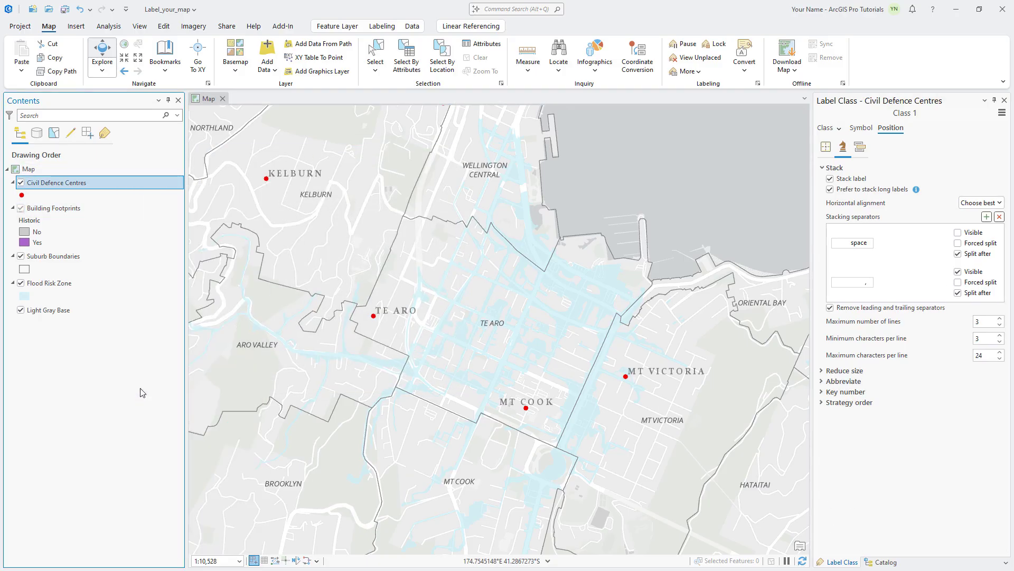
- Show the Civil Defence Centres label placement settings
left_click(377, 25)
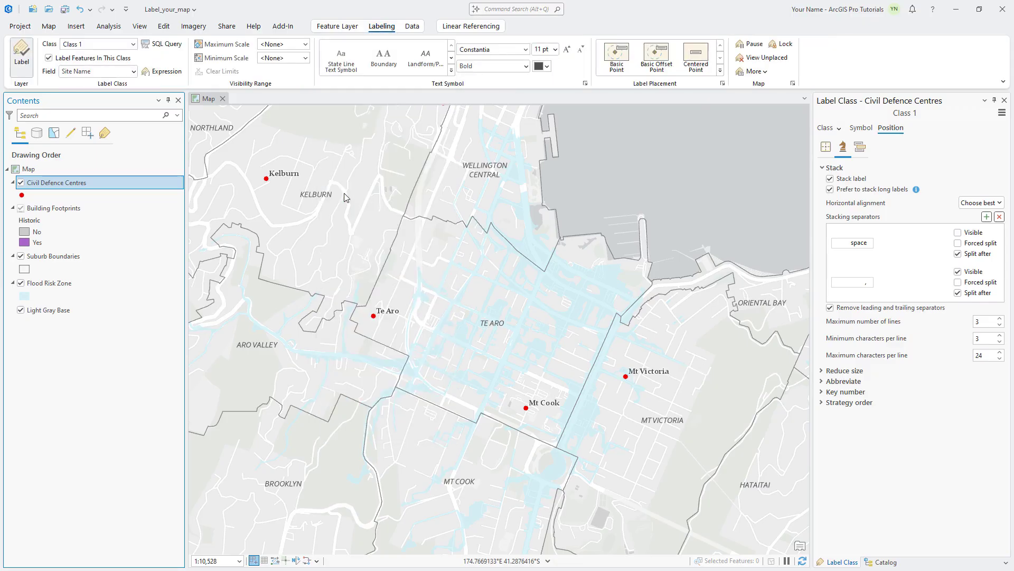
mouse_move(345, 196)
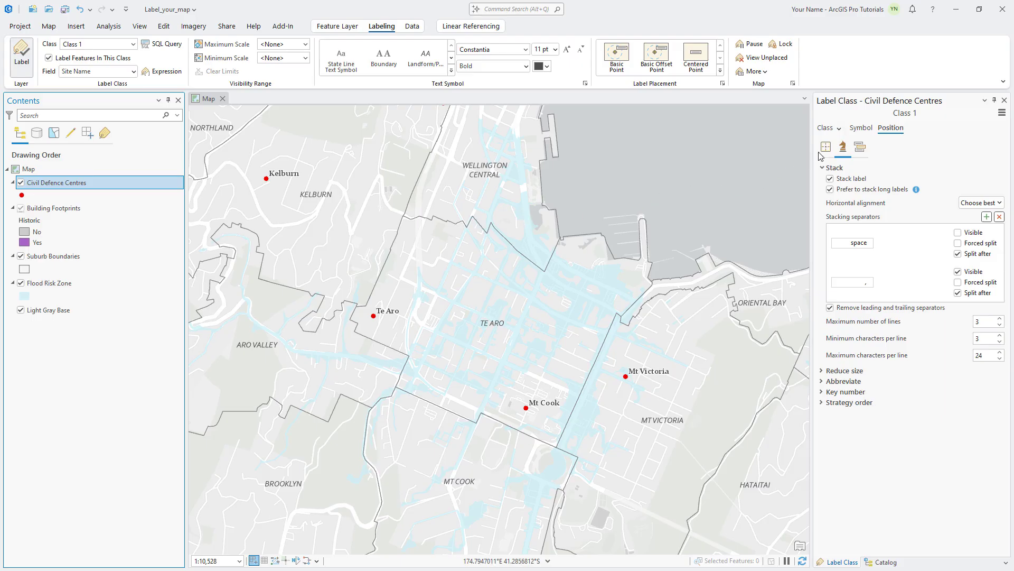
left_click(826, 146)
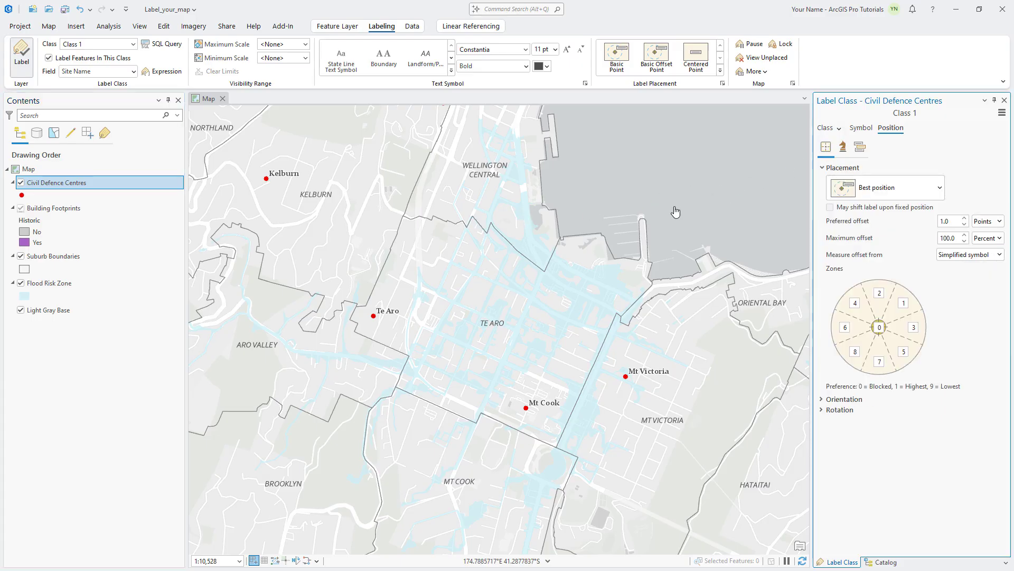
- Check the Te Aro centre's capacity in its pop-up, then go to the label class settings
left_click(372, 317)
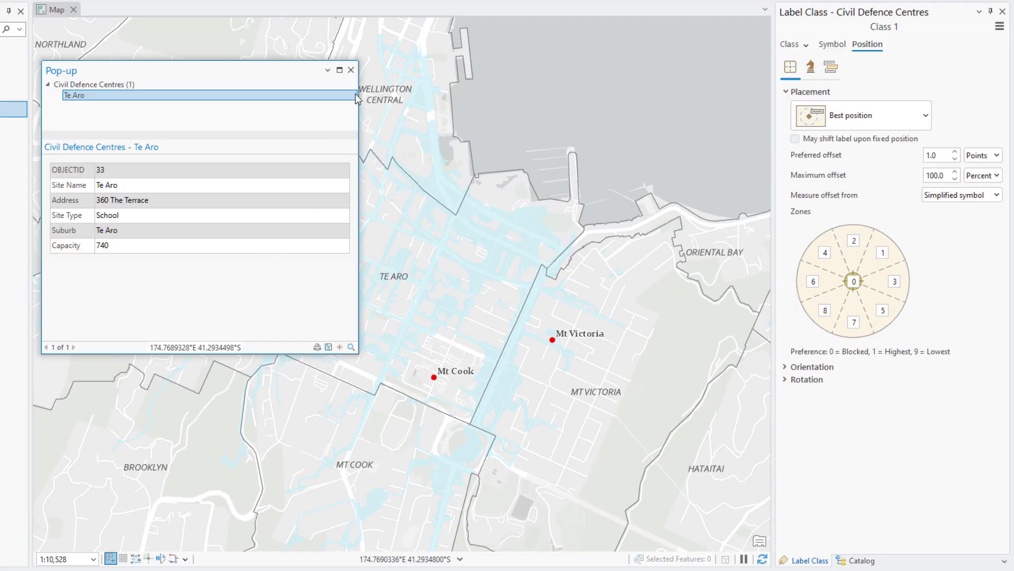
left_click(350, 70)
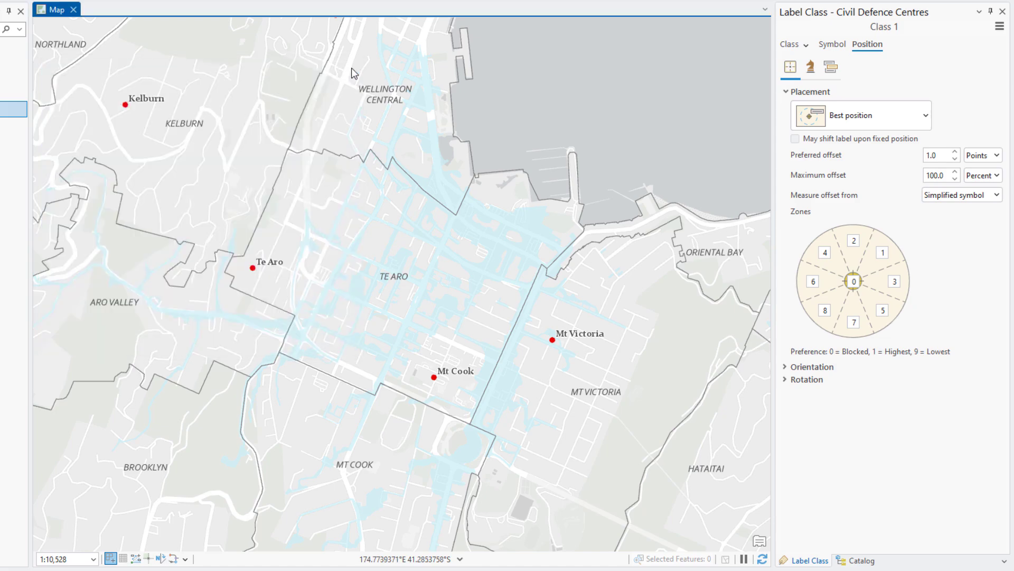
left_click(789, 44)
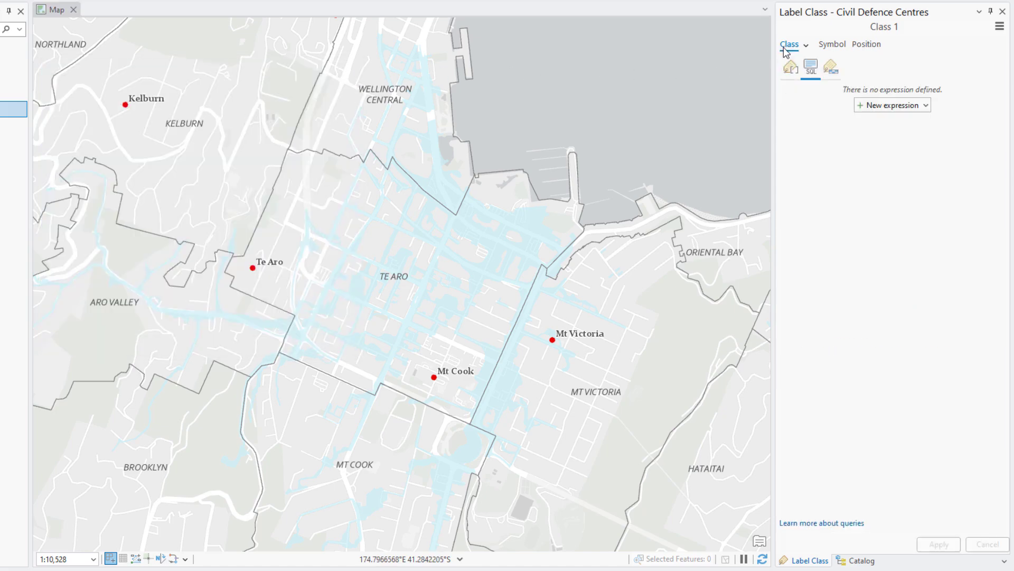
- Apply an Arcade expression labelling centres with Site Name plus a 9pt Arial Capacity line
left_click(788, 68)
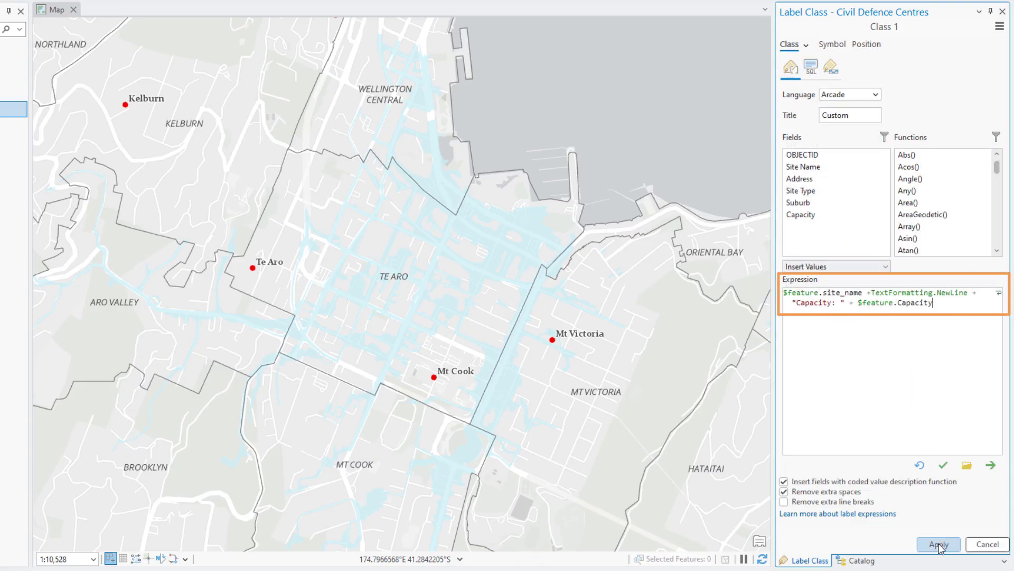
left_click(940, 544)
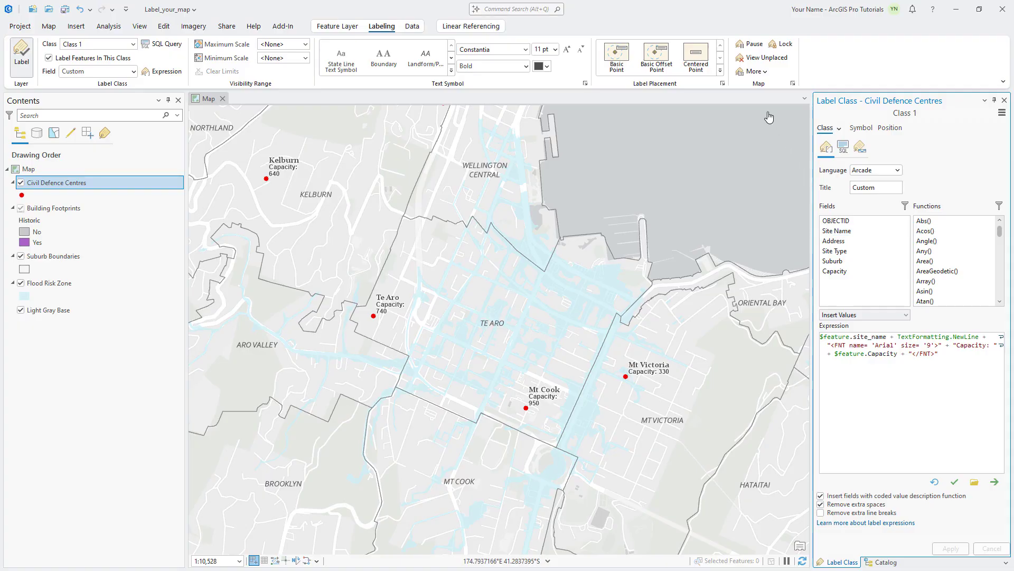
left_click(752, 71)
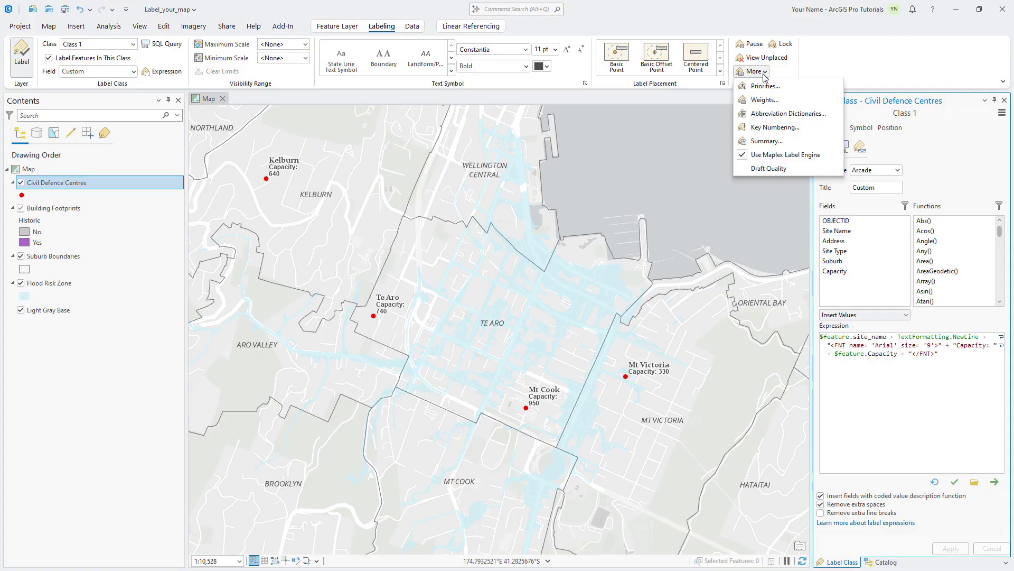
left_click(767, 142)
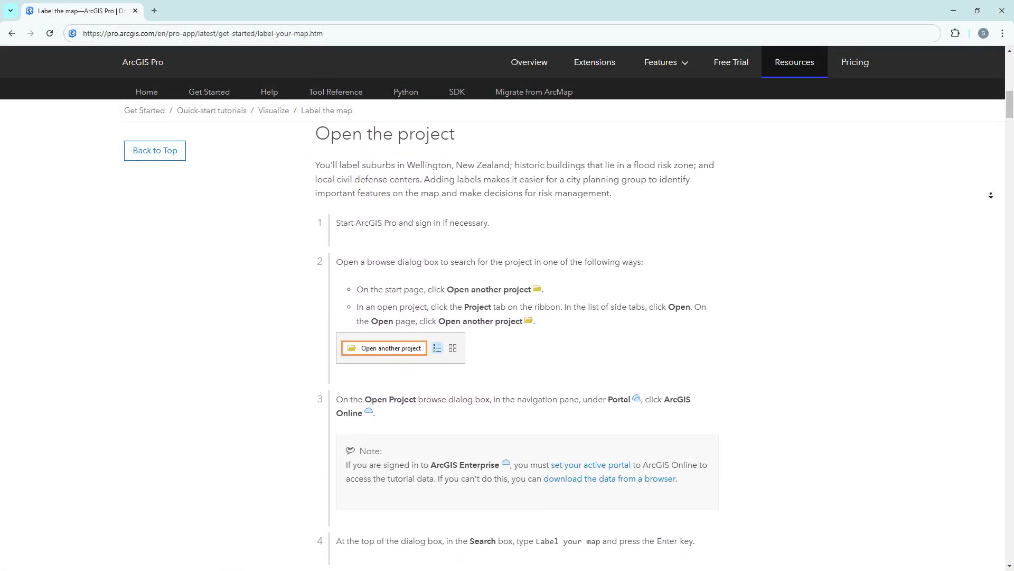
- Scroll the 'Label the map' tutorial down to the Label historic buildings section
scroll("down", 3)
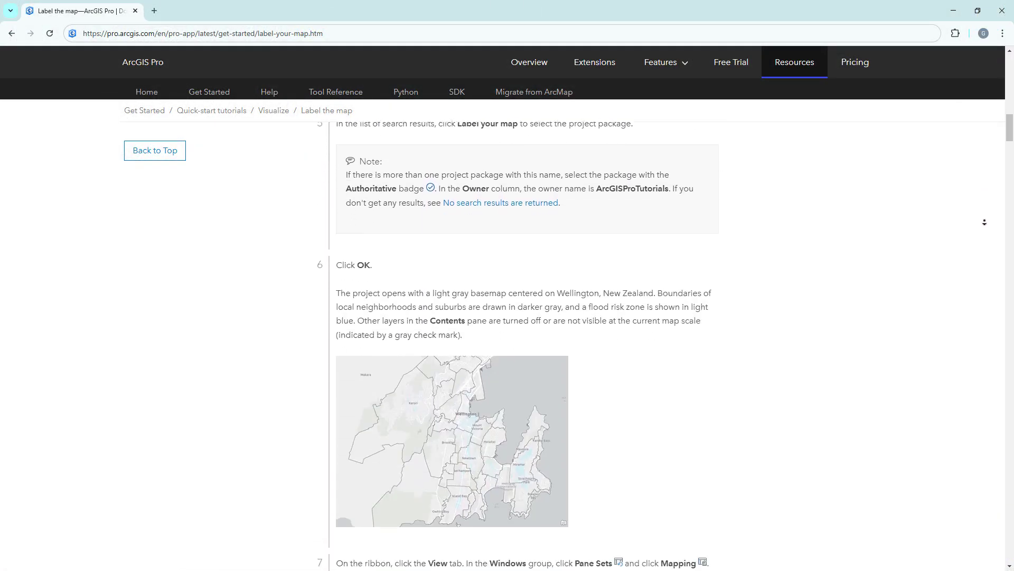
scroll("down", 3)
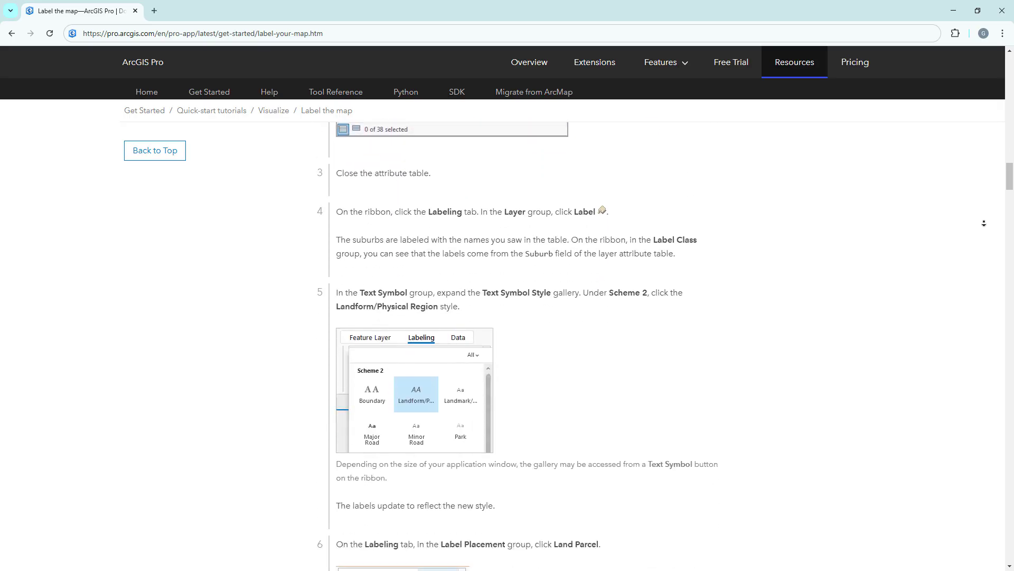
scroll("down", 3)
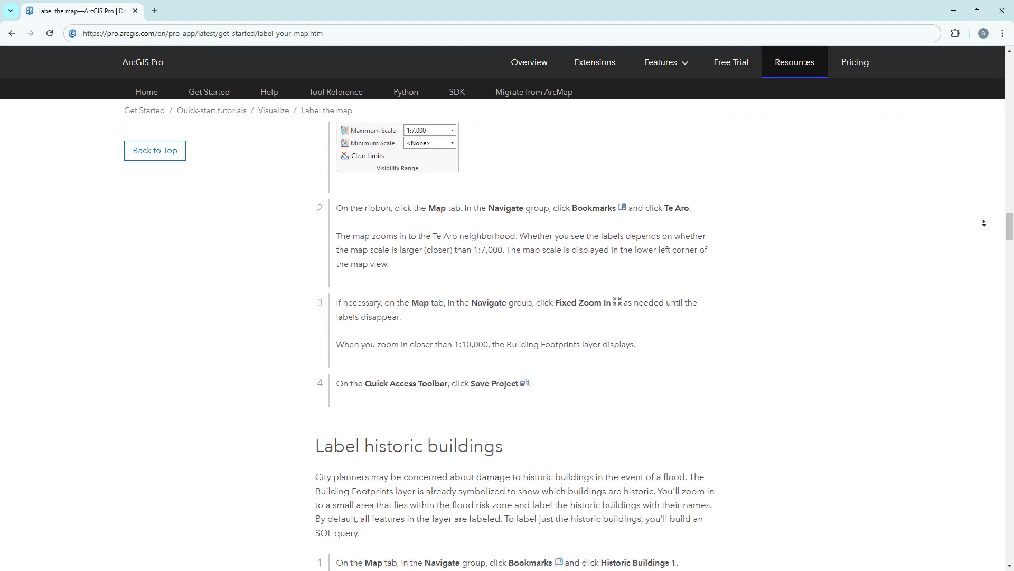